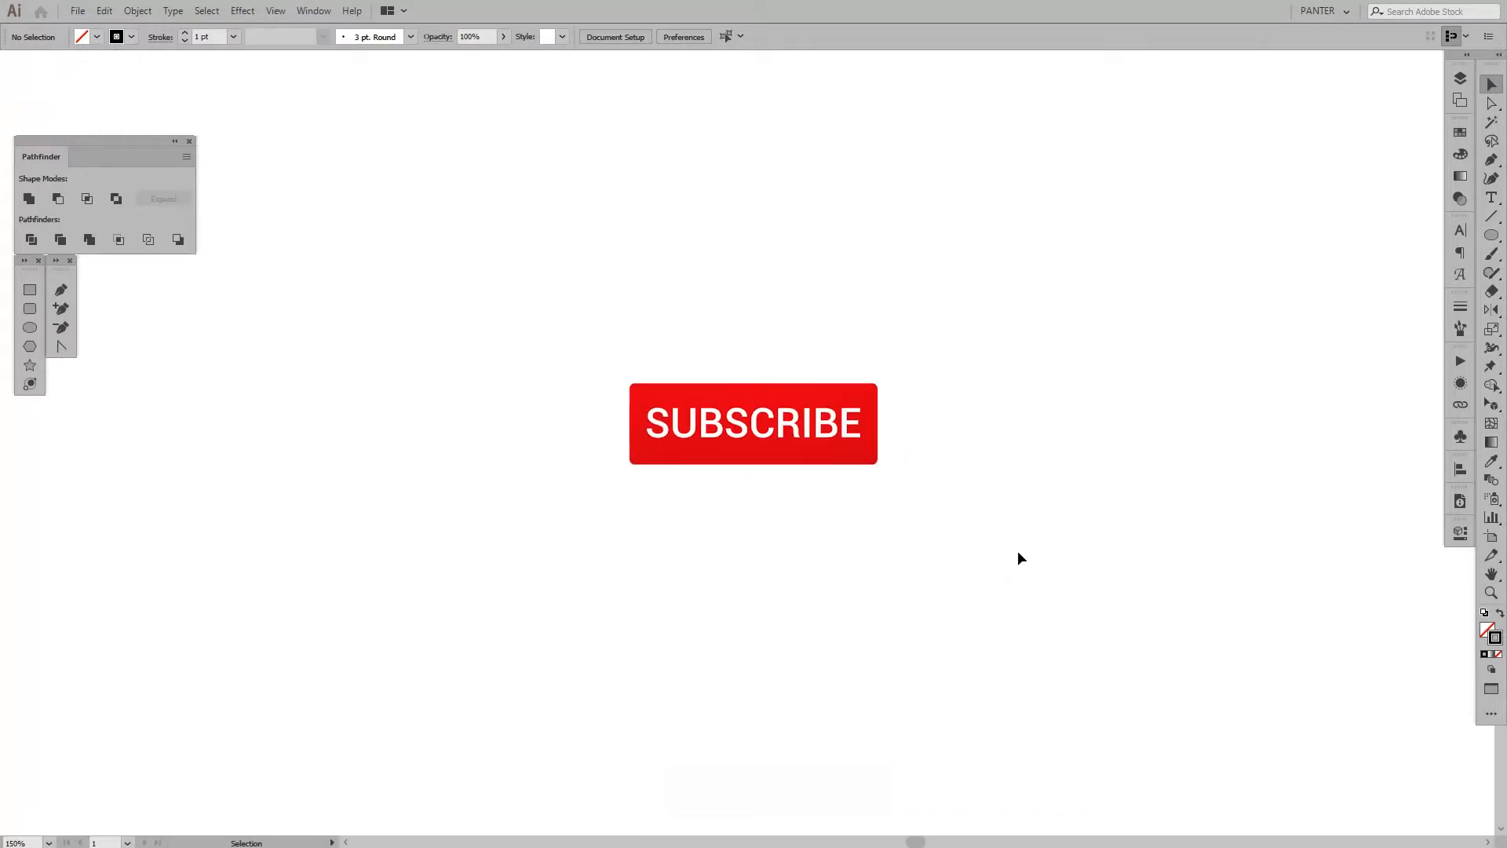
Step: Draw a vertical line 100 px long at a 90° angle near the artboard centre
click(754, 423)
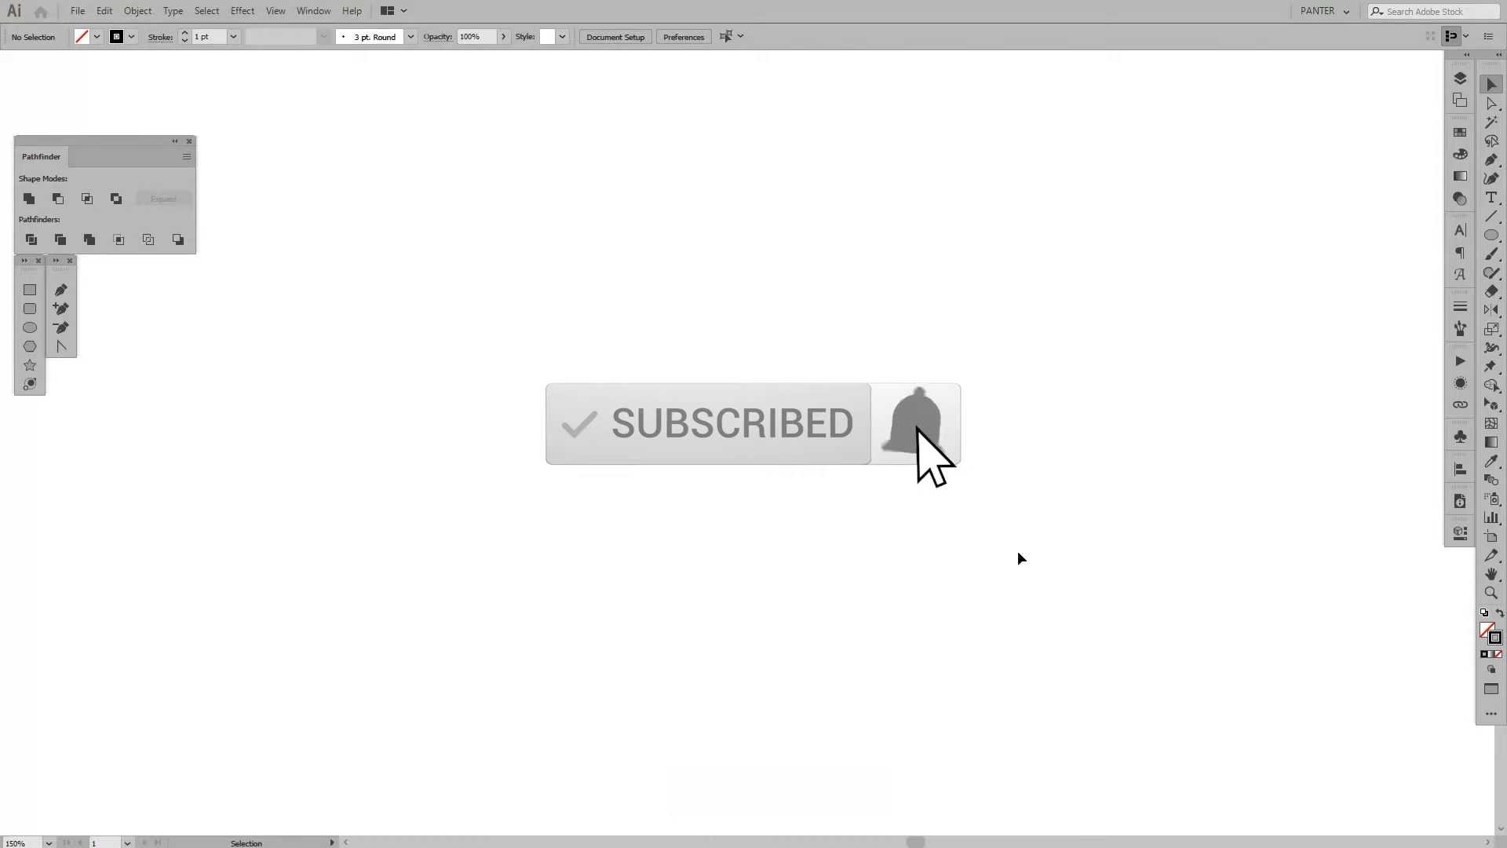
click(911, 426)
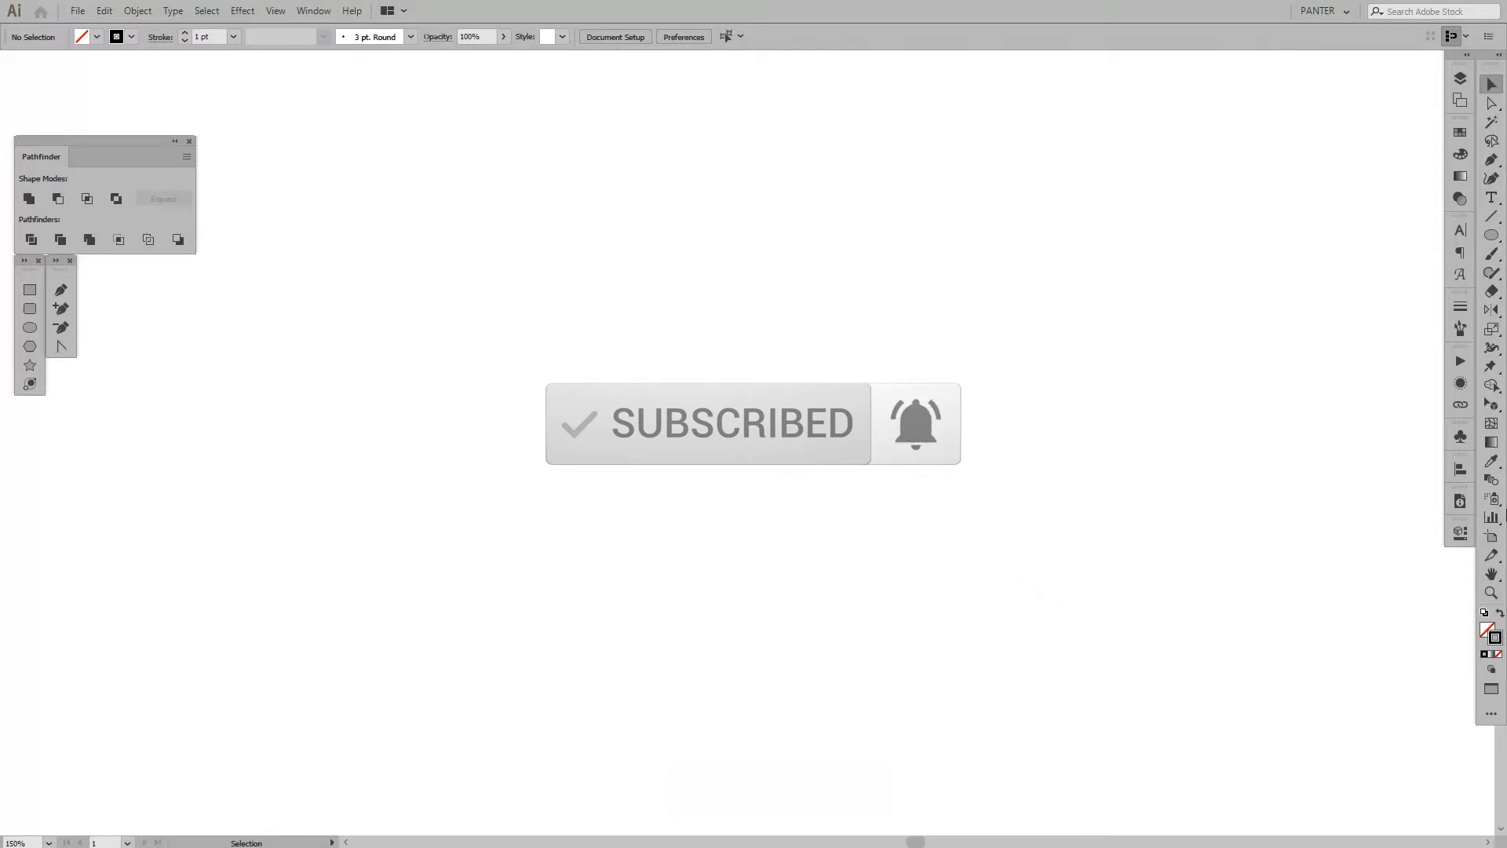
mouse_move(1490, 217)
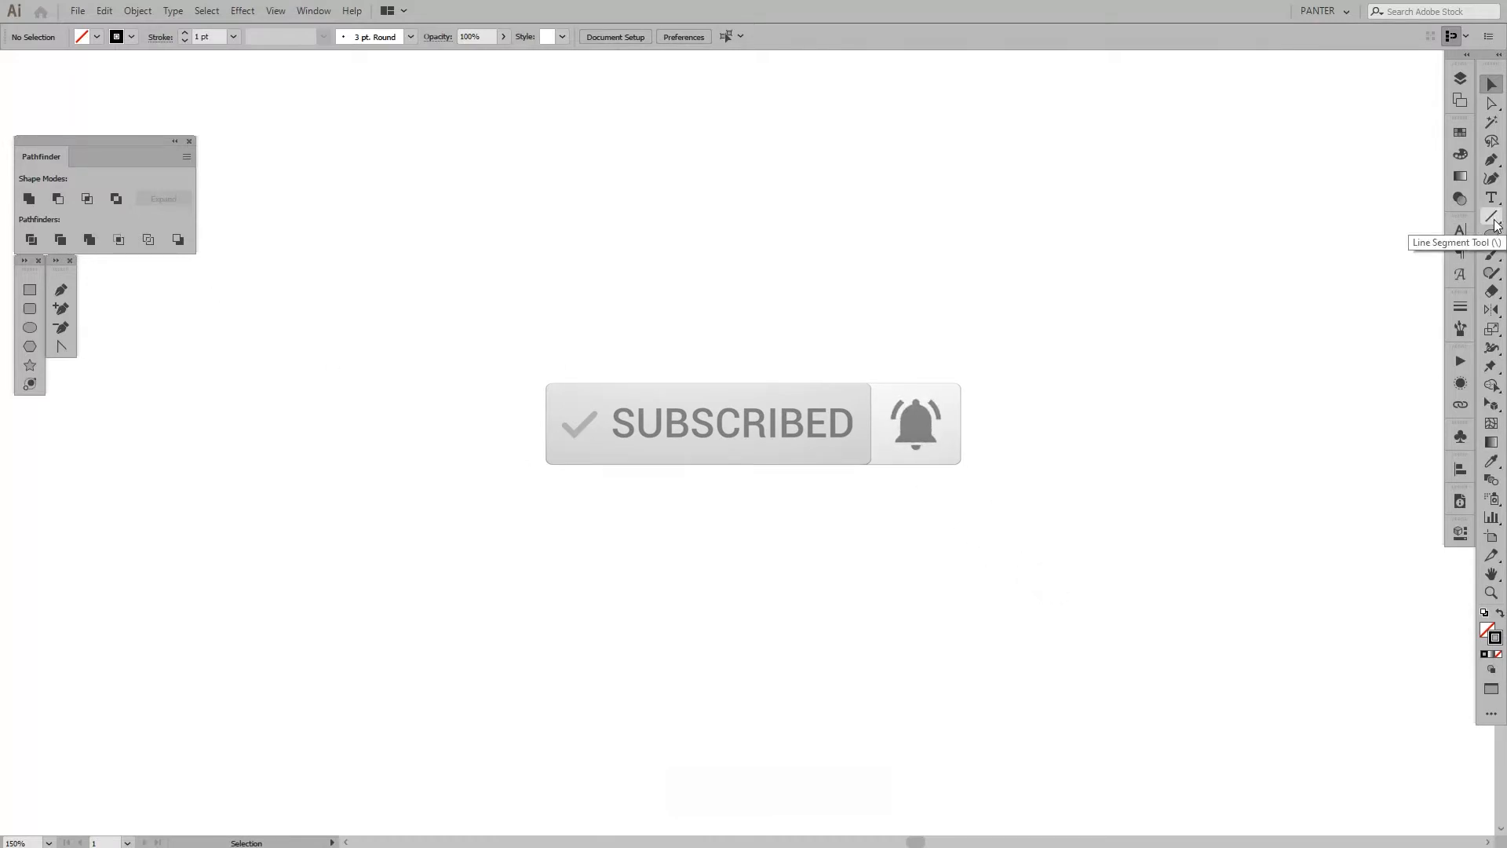
click(1460, 217)
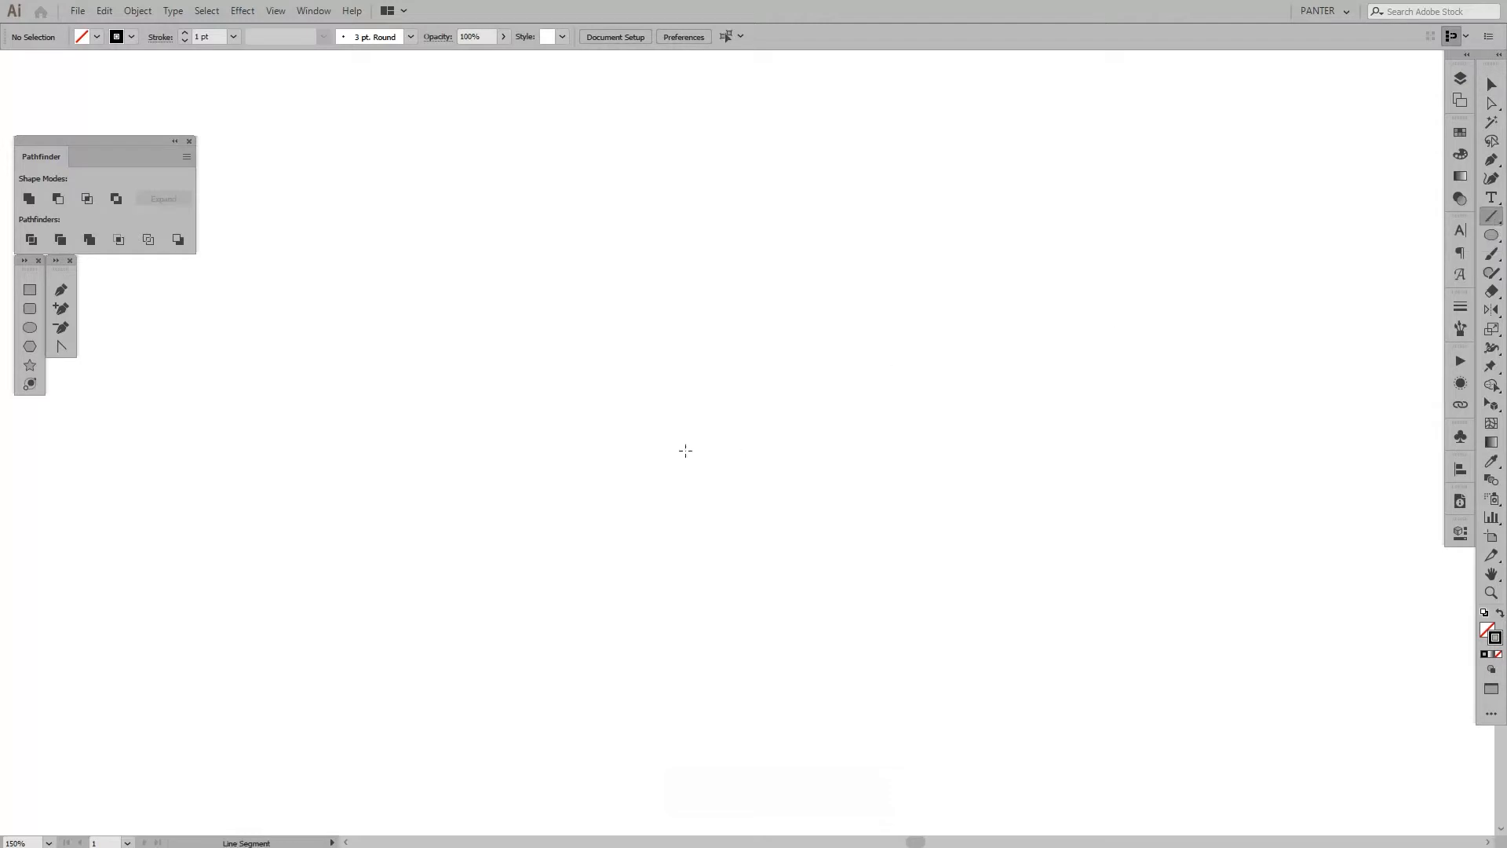
click(685, 451)
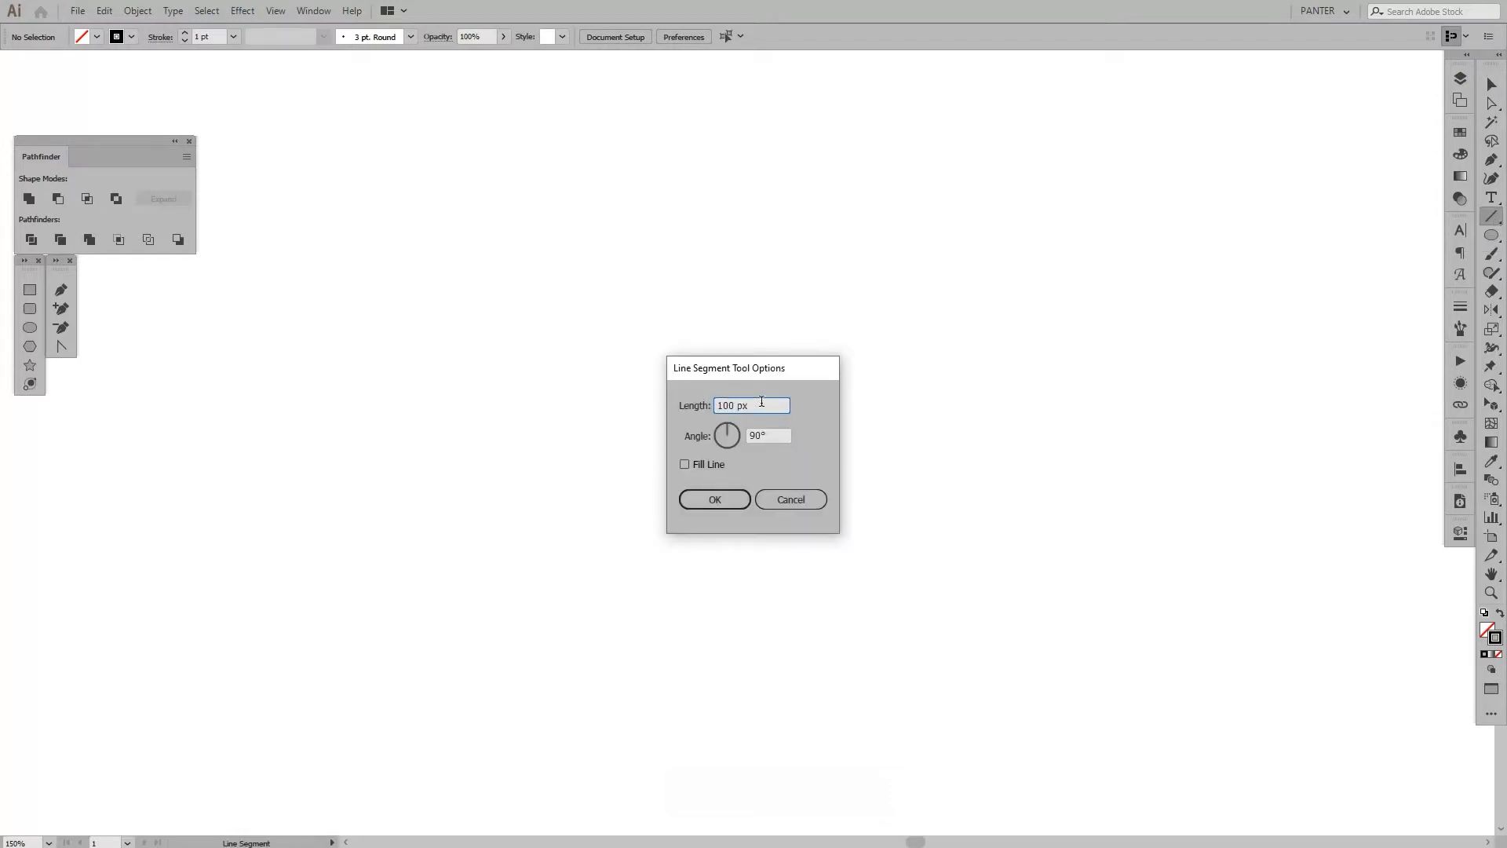
click(768, 435)
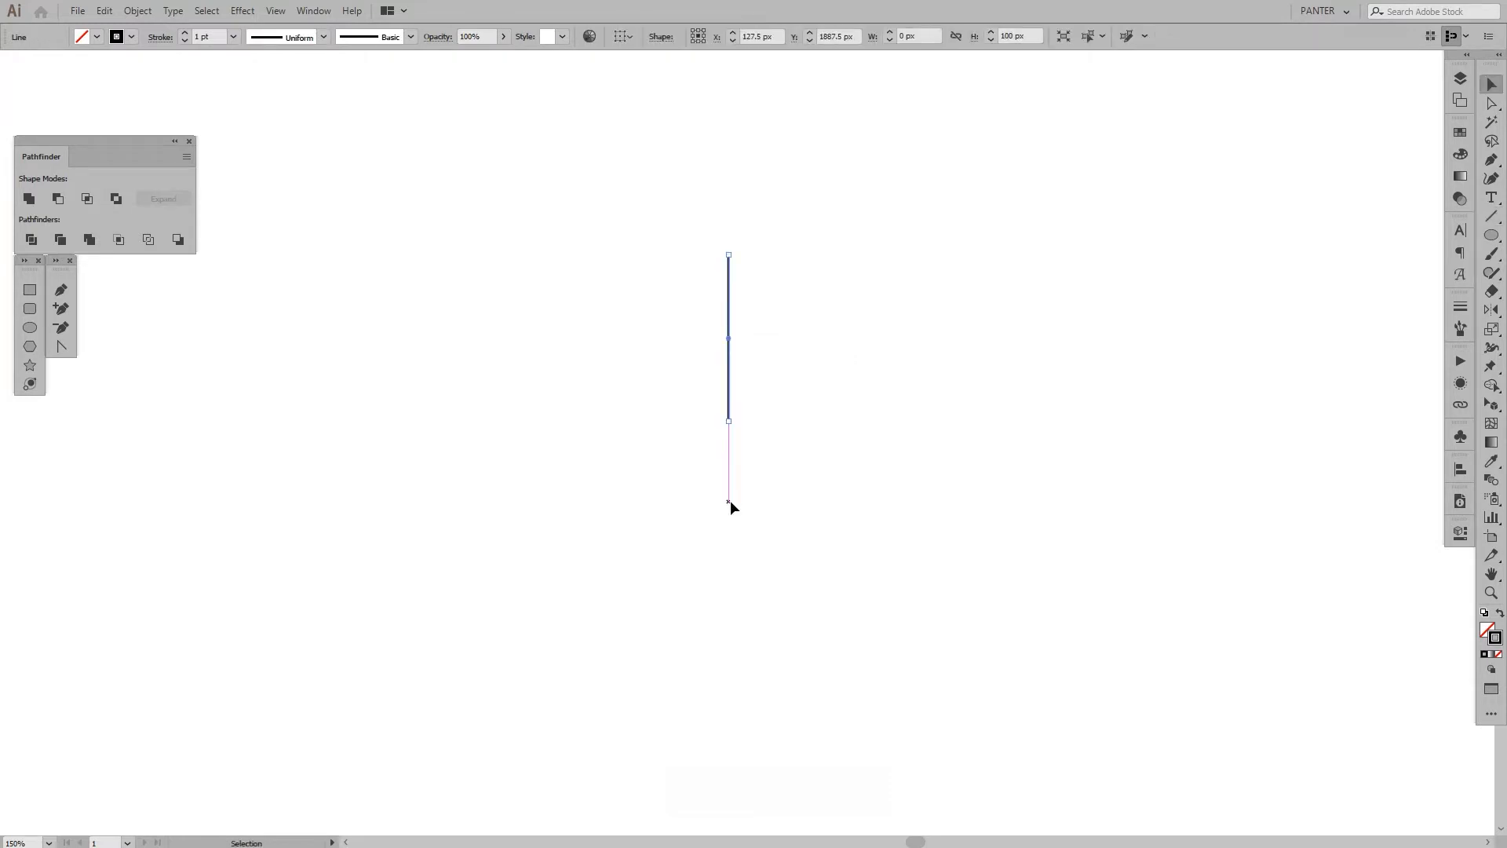
click(243, 11)
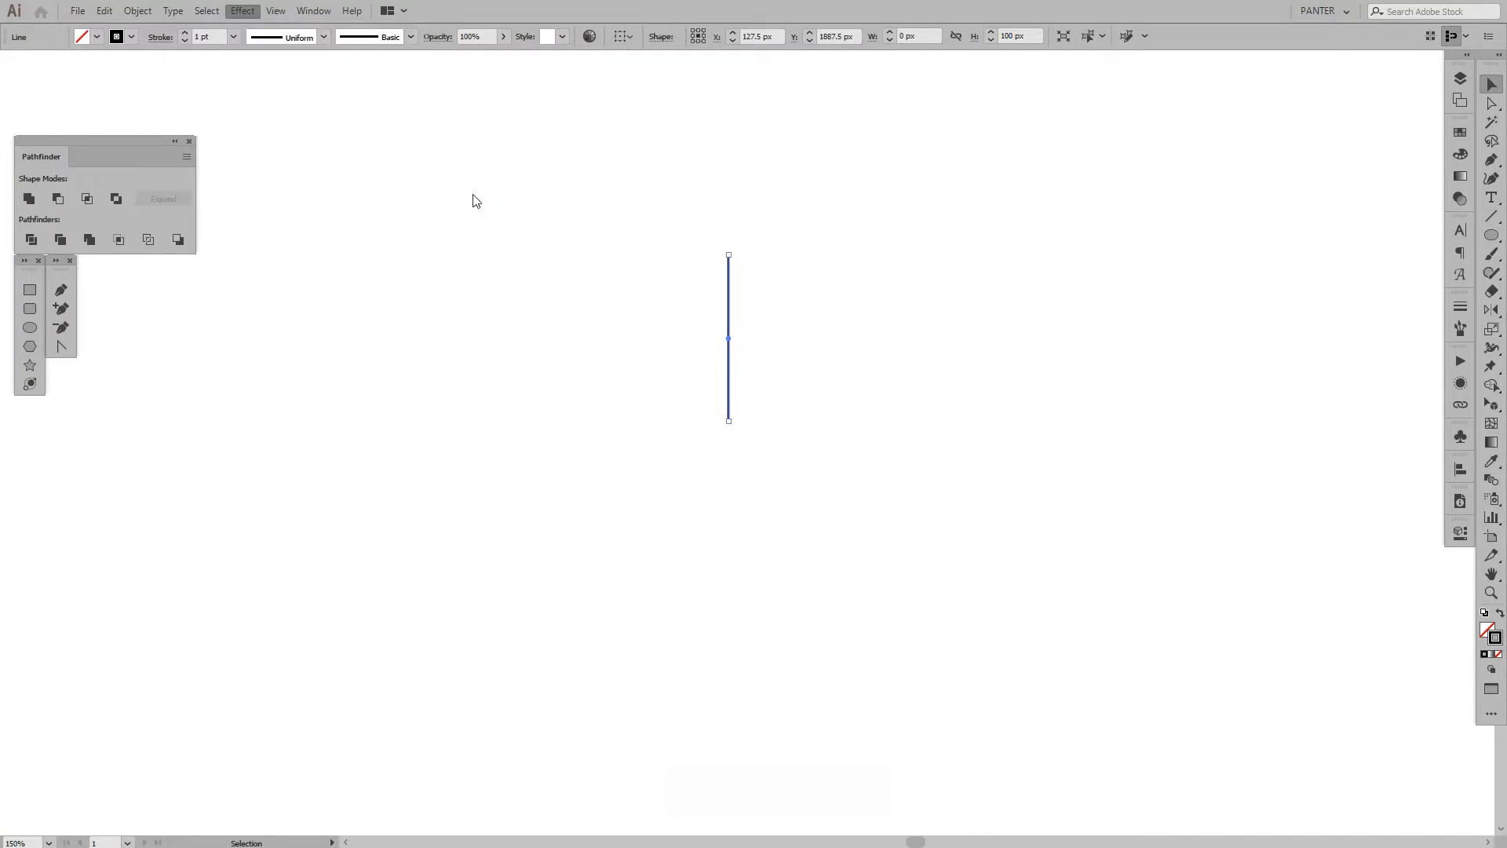
Step: Add a Transform effect with 9 copies rotated 28° around the line's bottom point
click(241, 10)
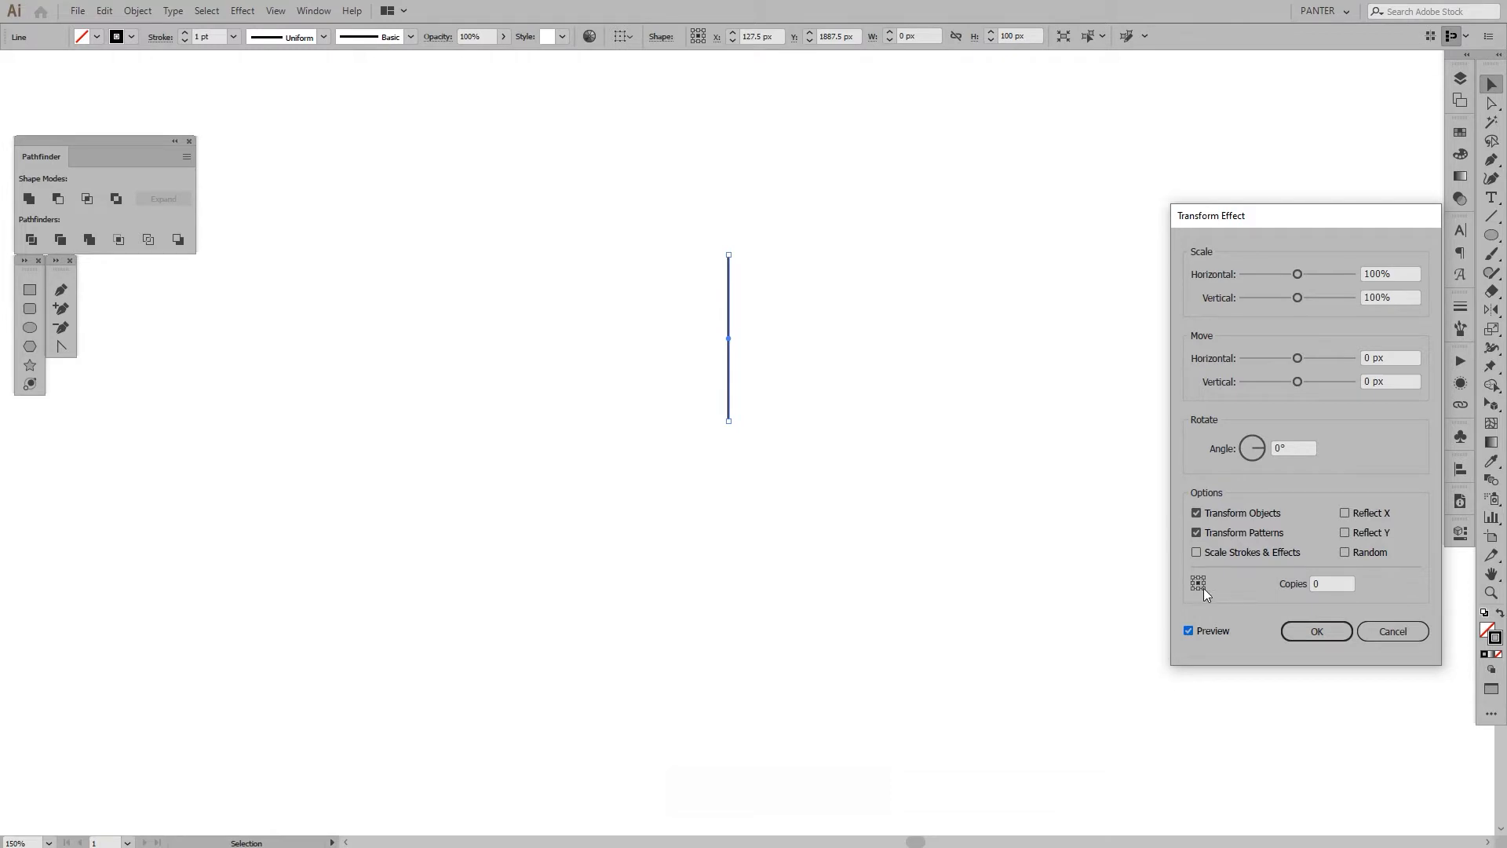
mouse_move(1165, 440)
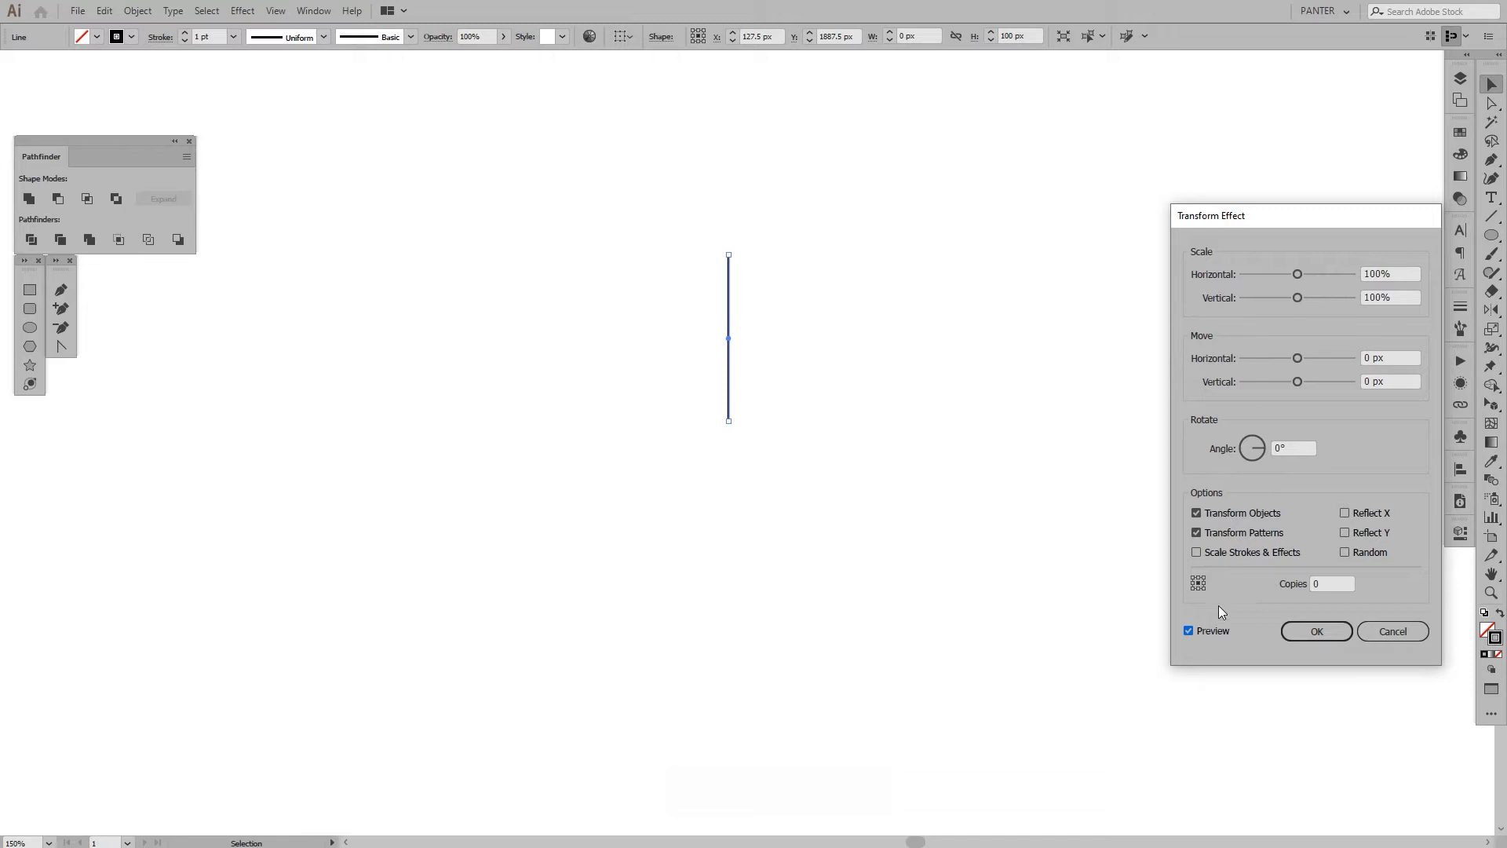
click(1332, 583)
text(9)
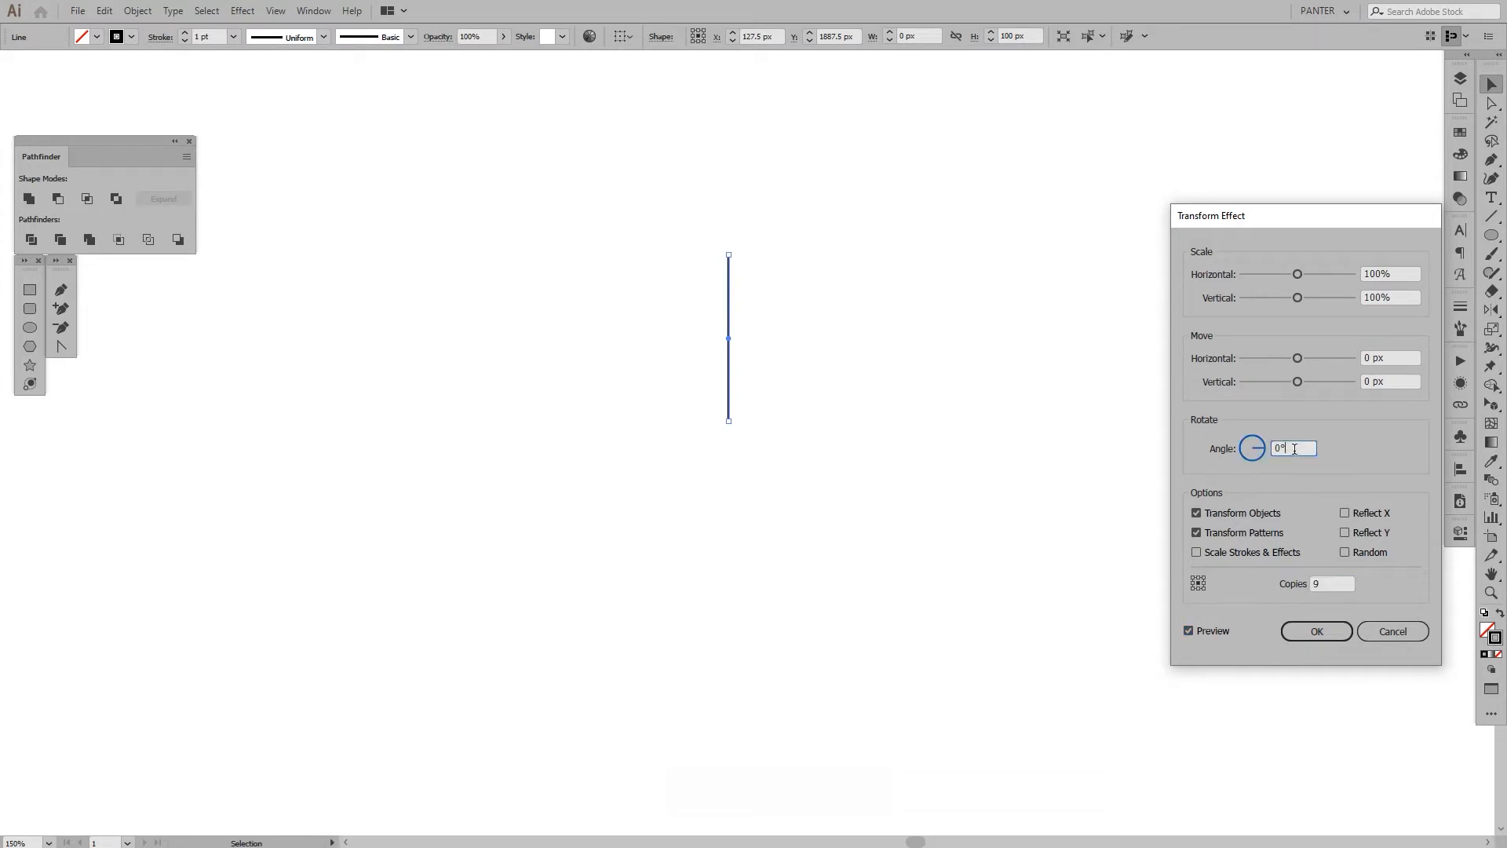
text(14)
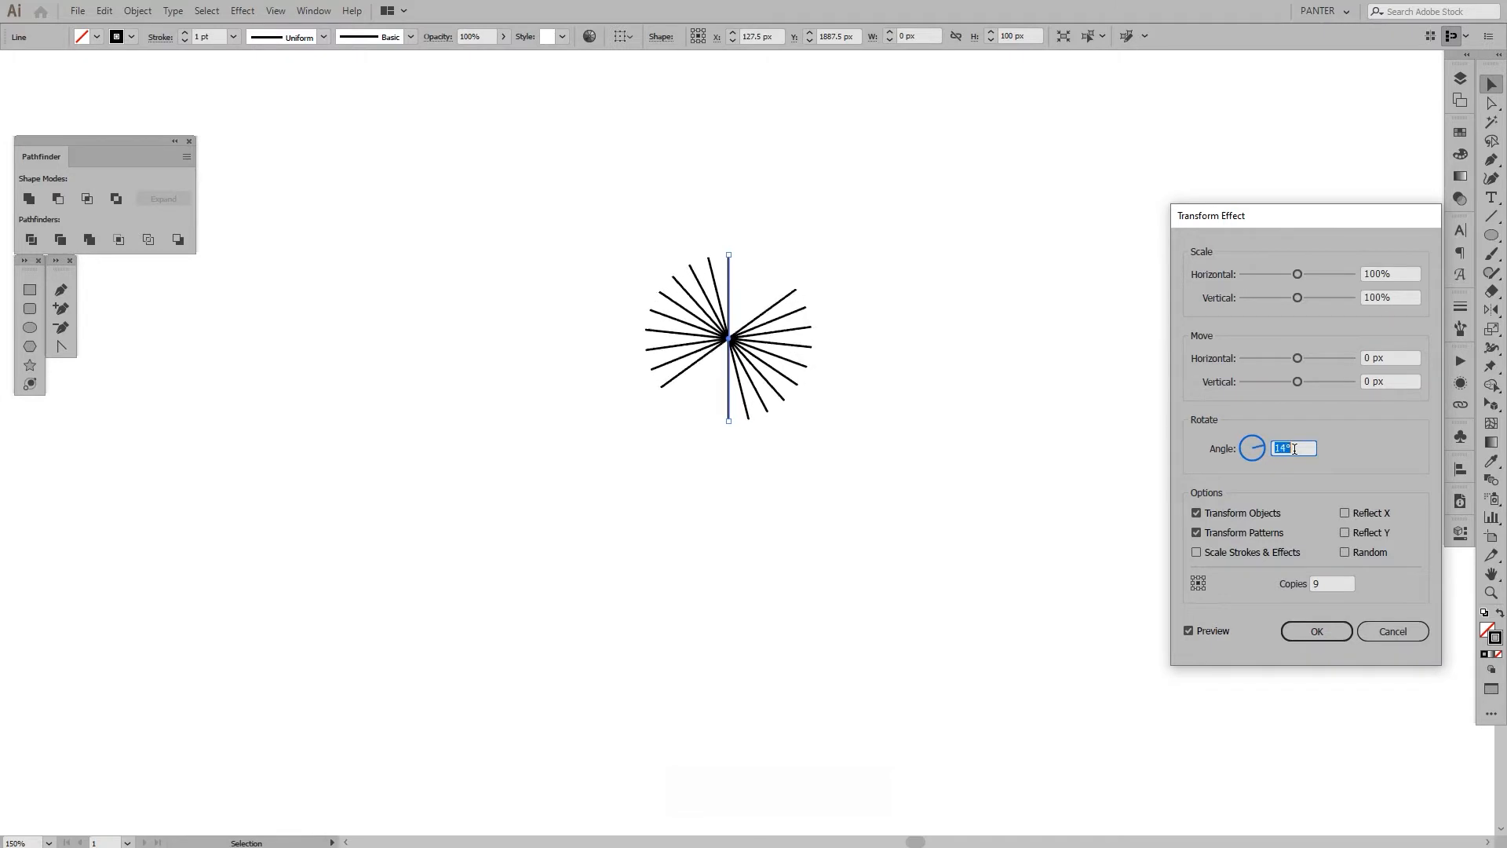
text(19)
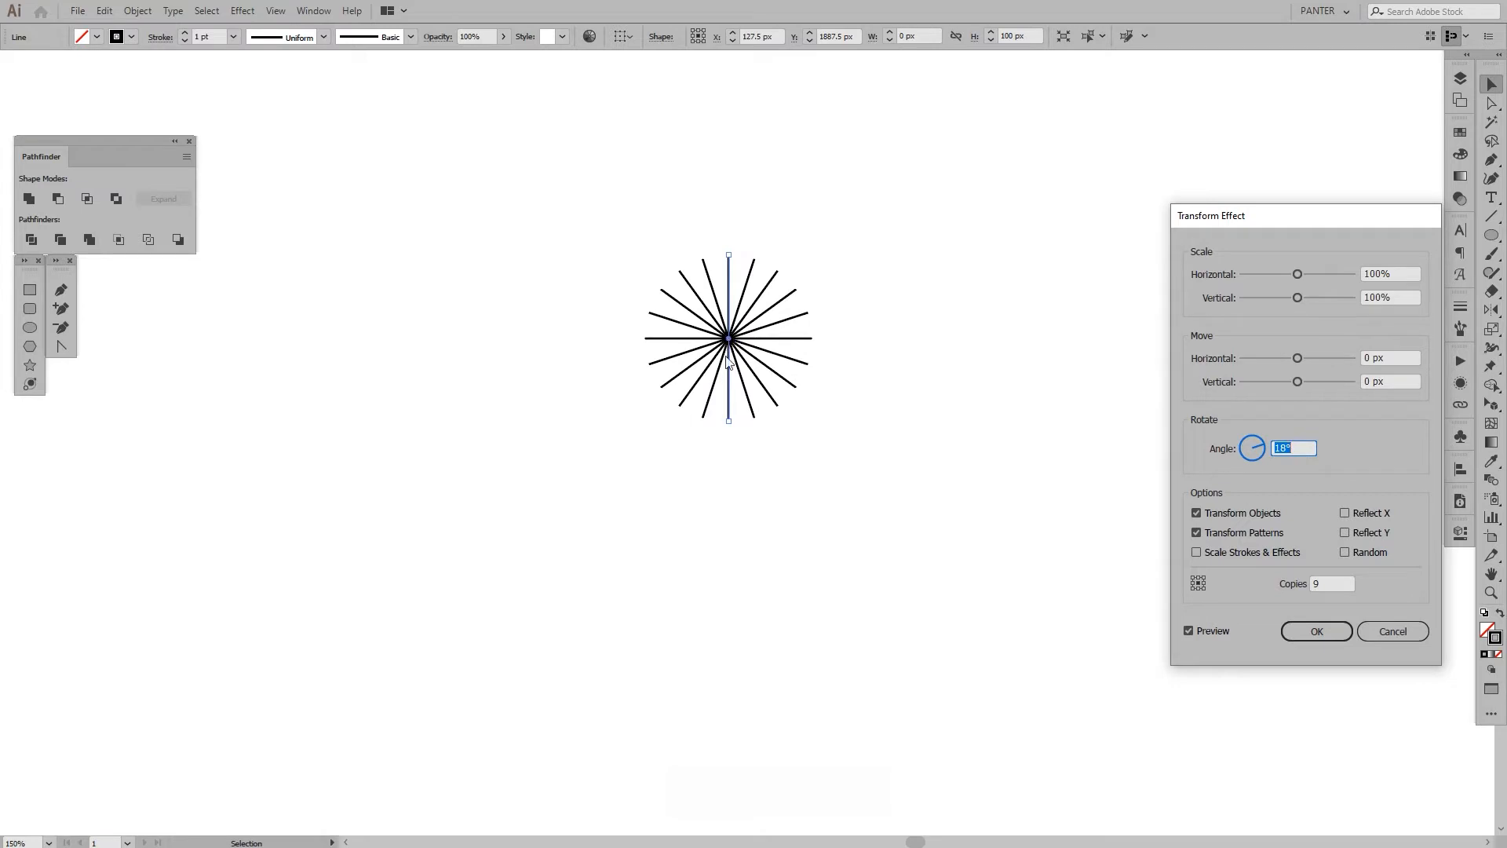
mouse_move(770, 401)
text(27)
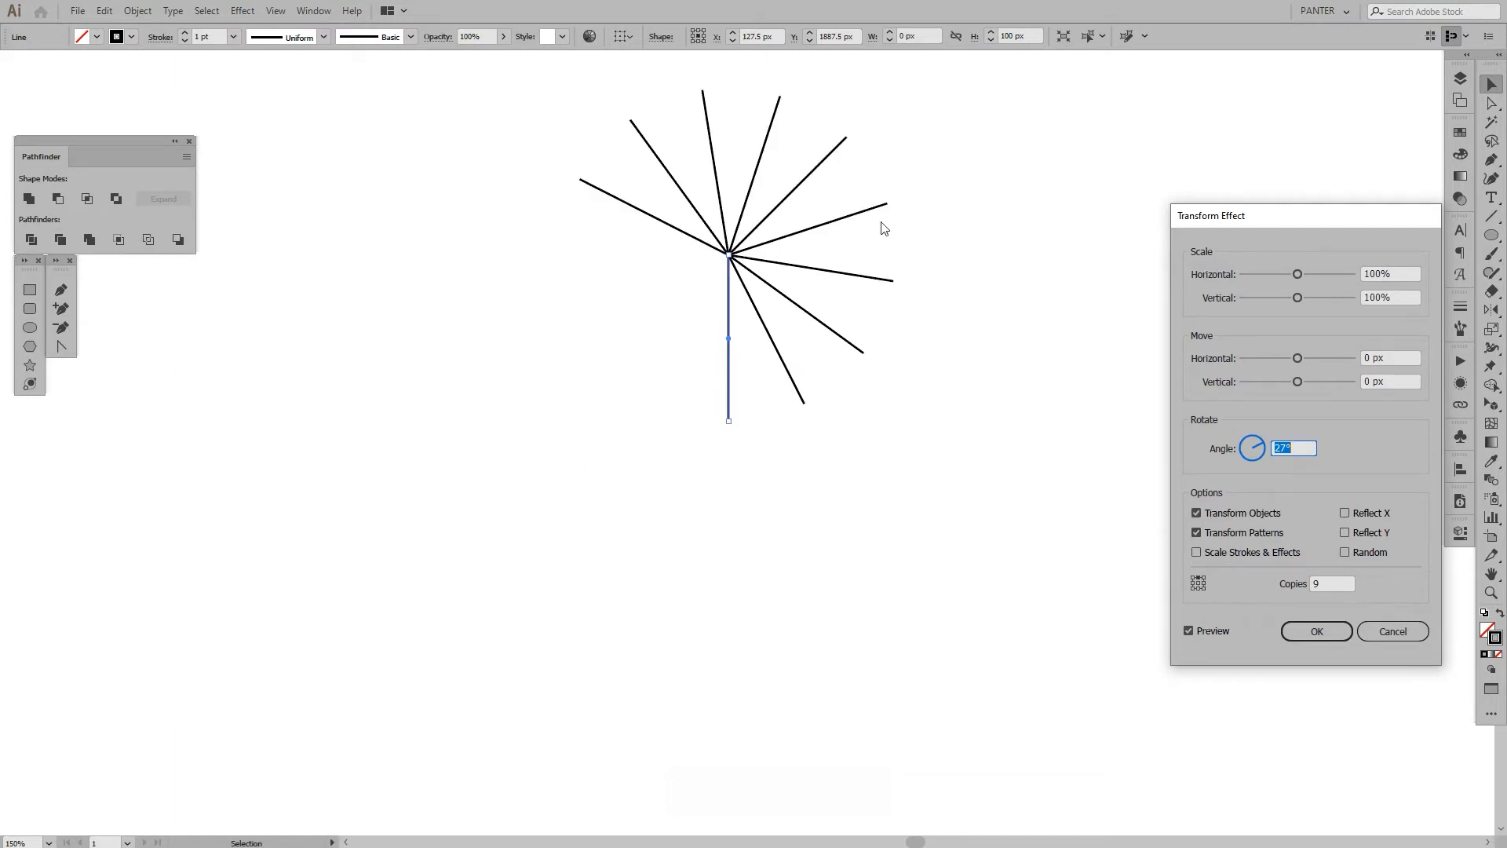
text(22)
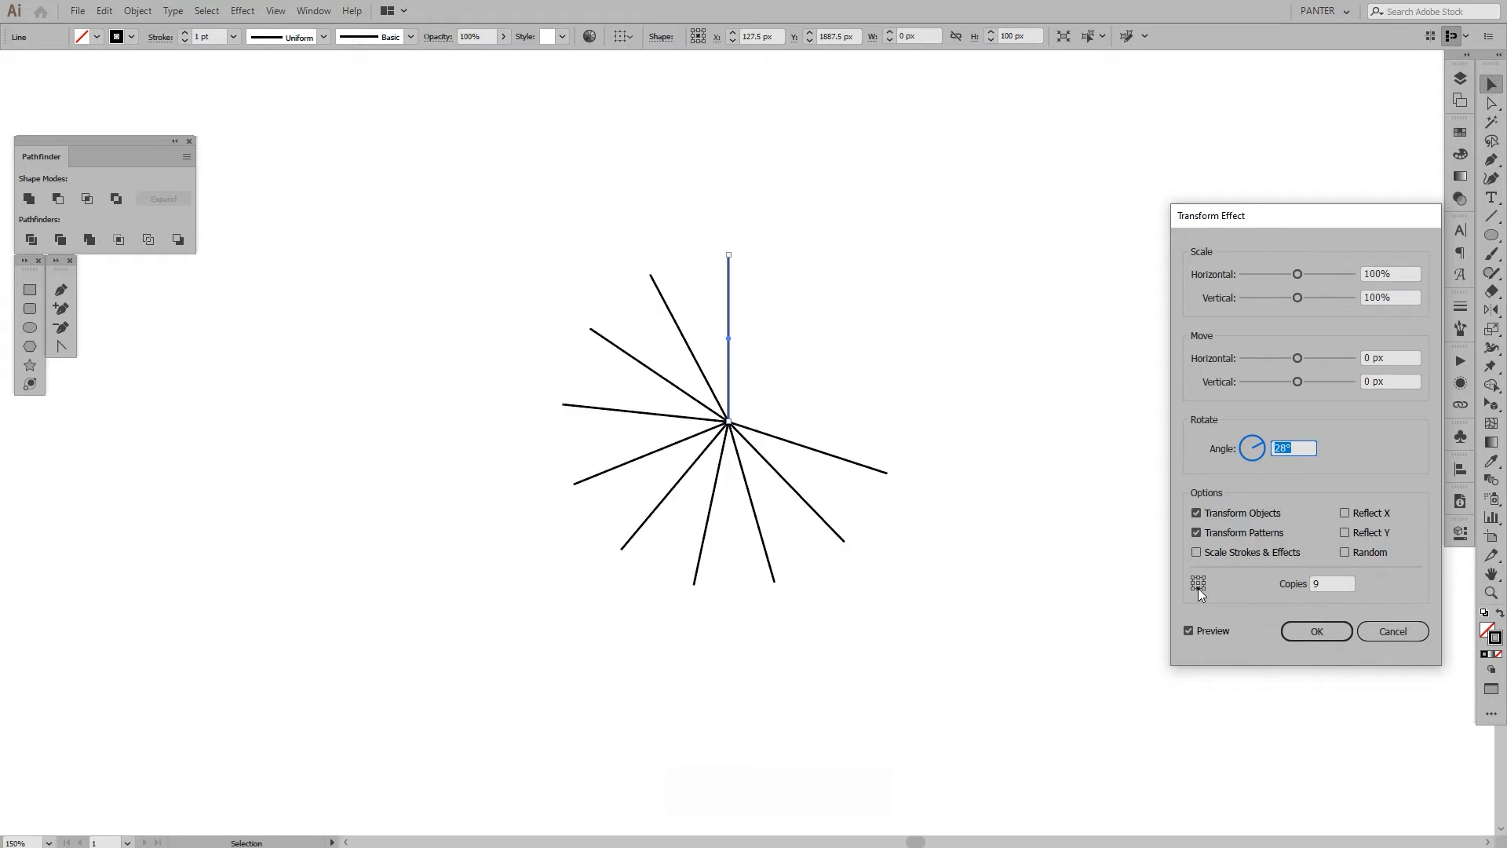
Step: Change the Transform effect to 59 copies spaced 6° apart and apply it
click(1333, 583)
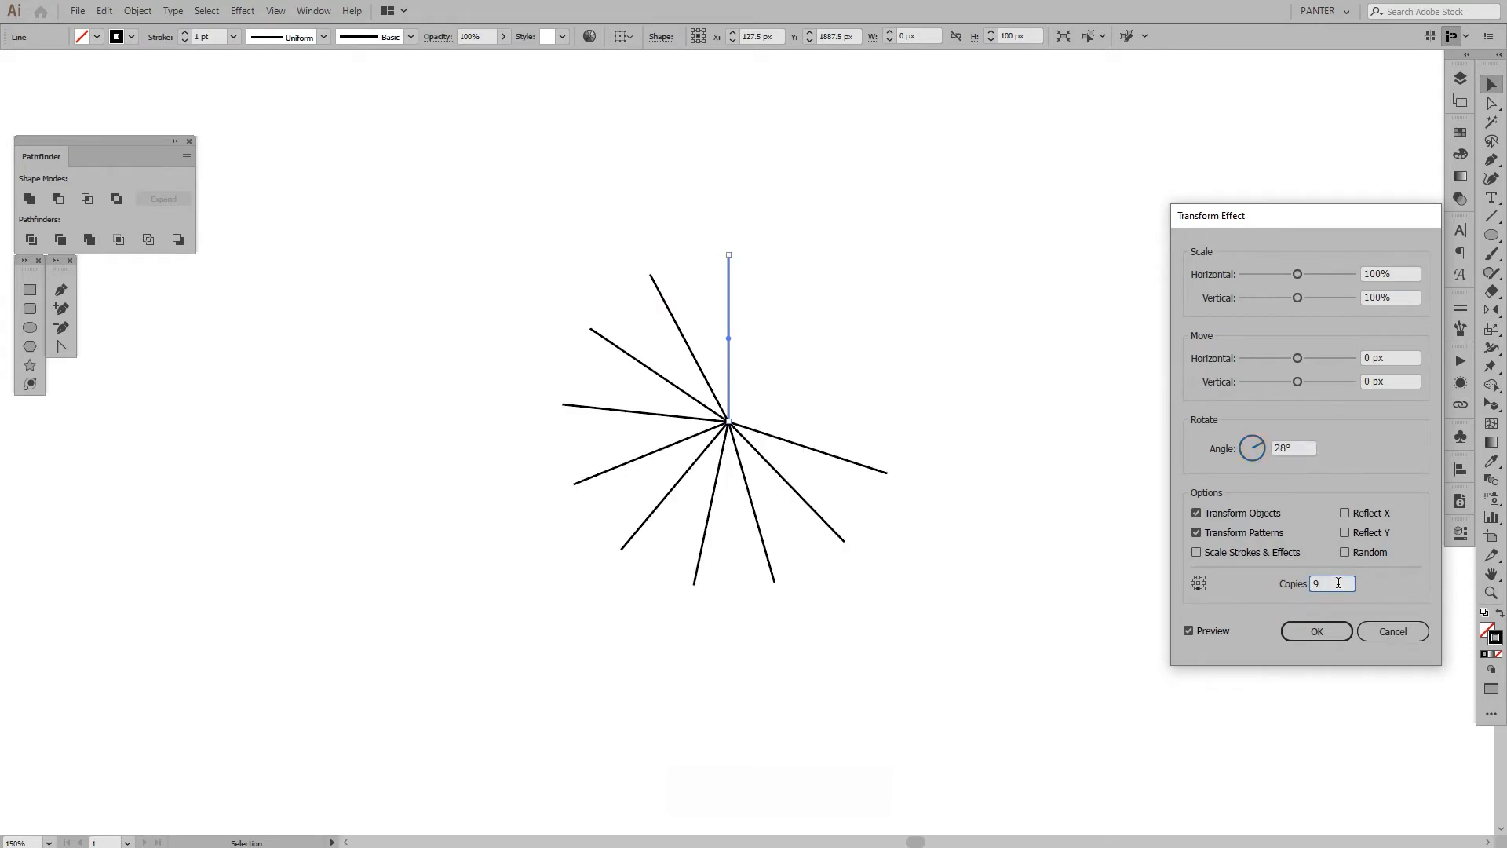
text(32)
click(1293, 448)
text(6)
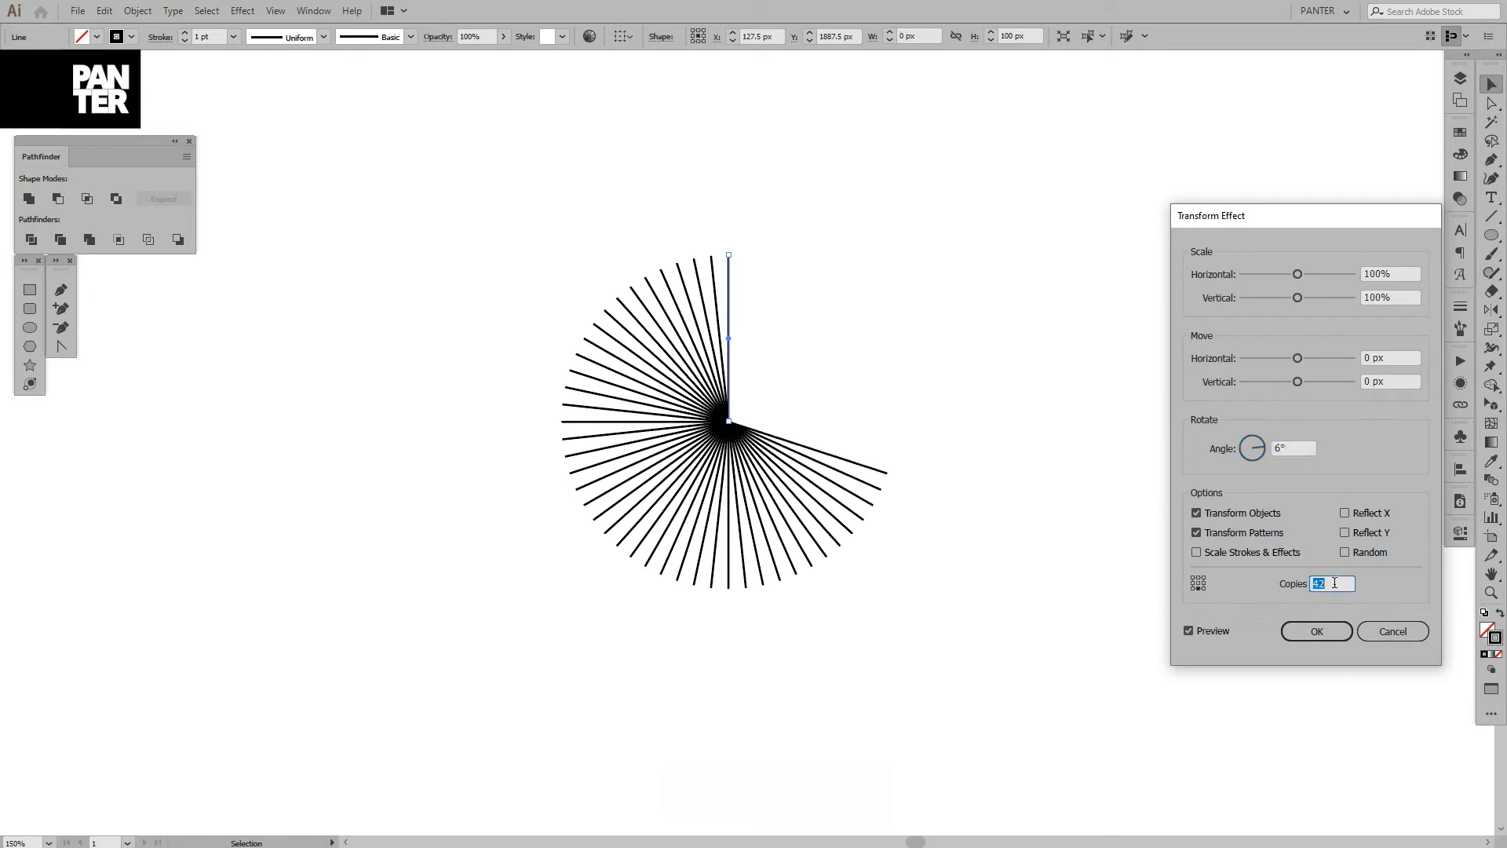
text(59)
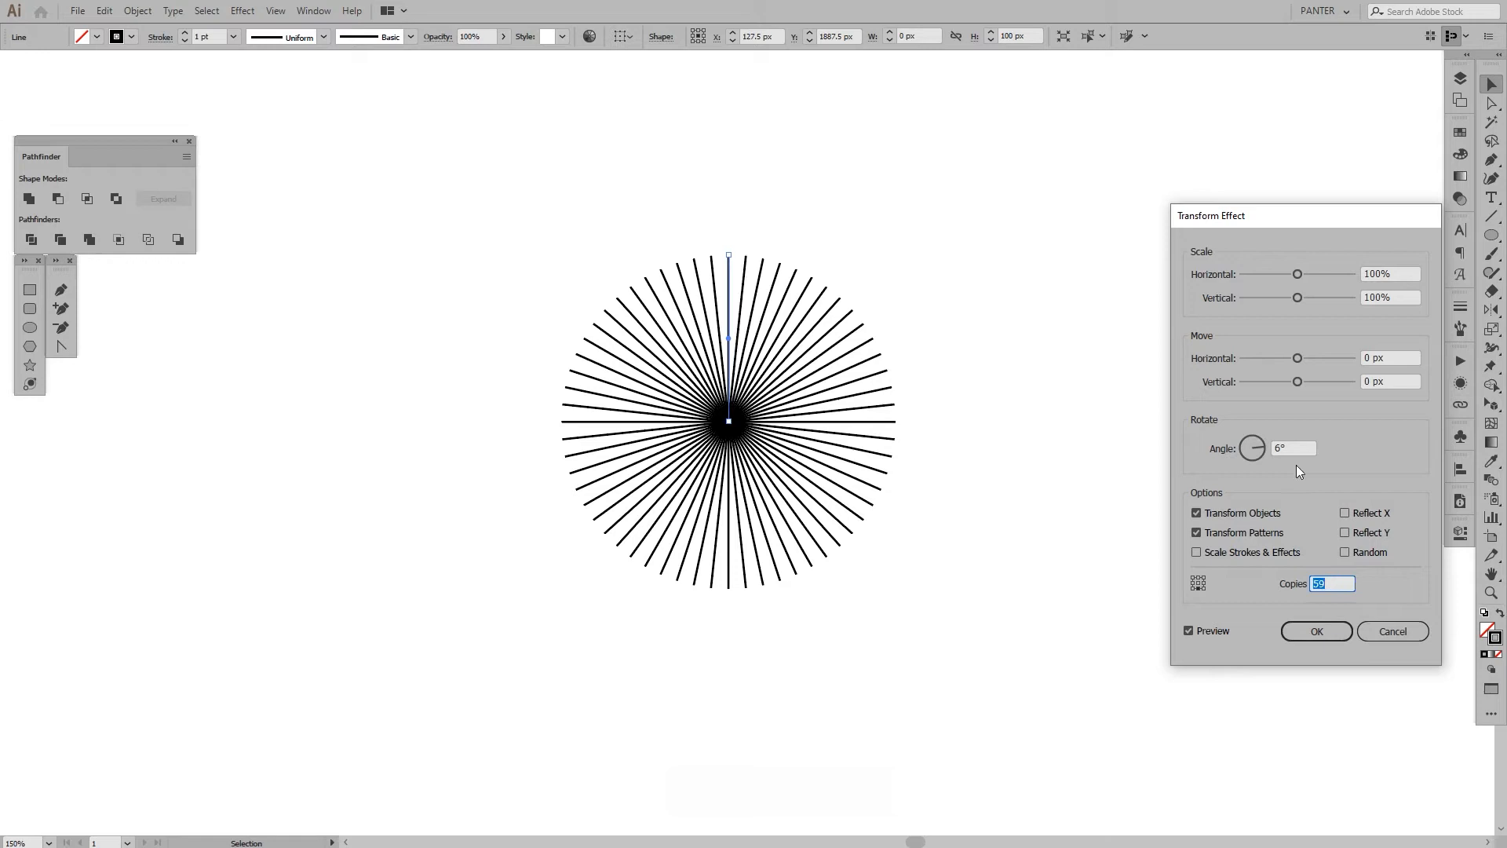
click(1316, 631)
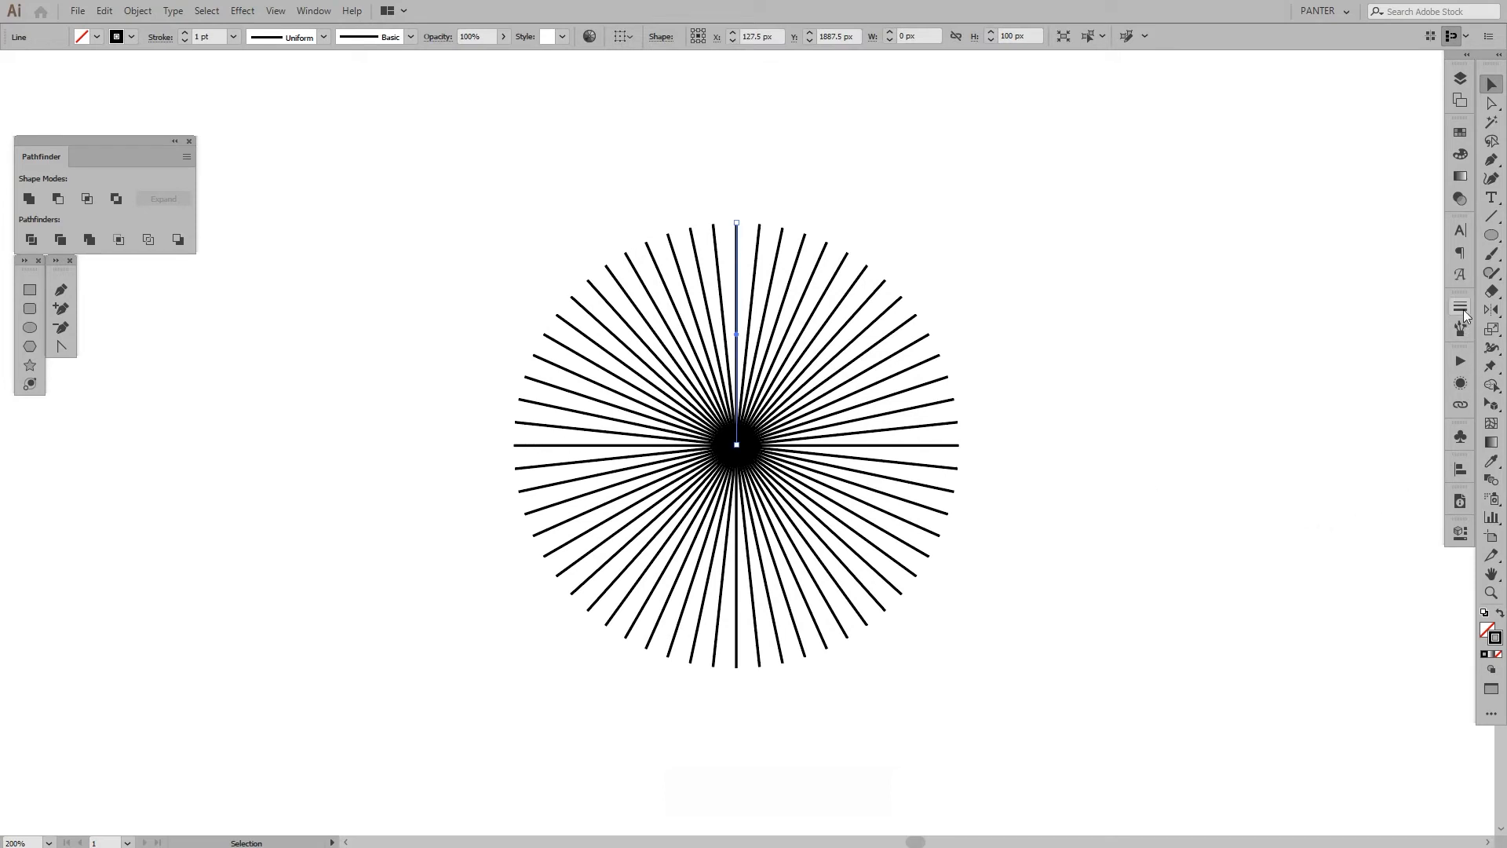
Step: Give the burst's strokes the tapering Width Profile 4 at 5 pt weight
click(1460, 307)
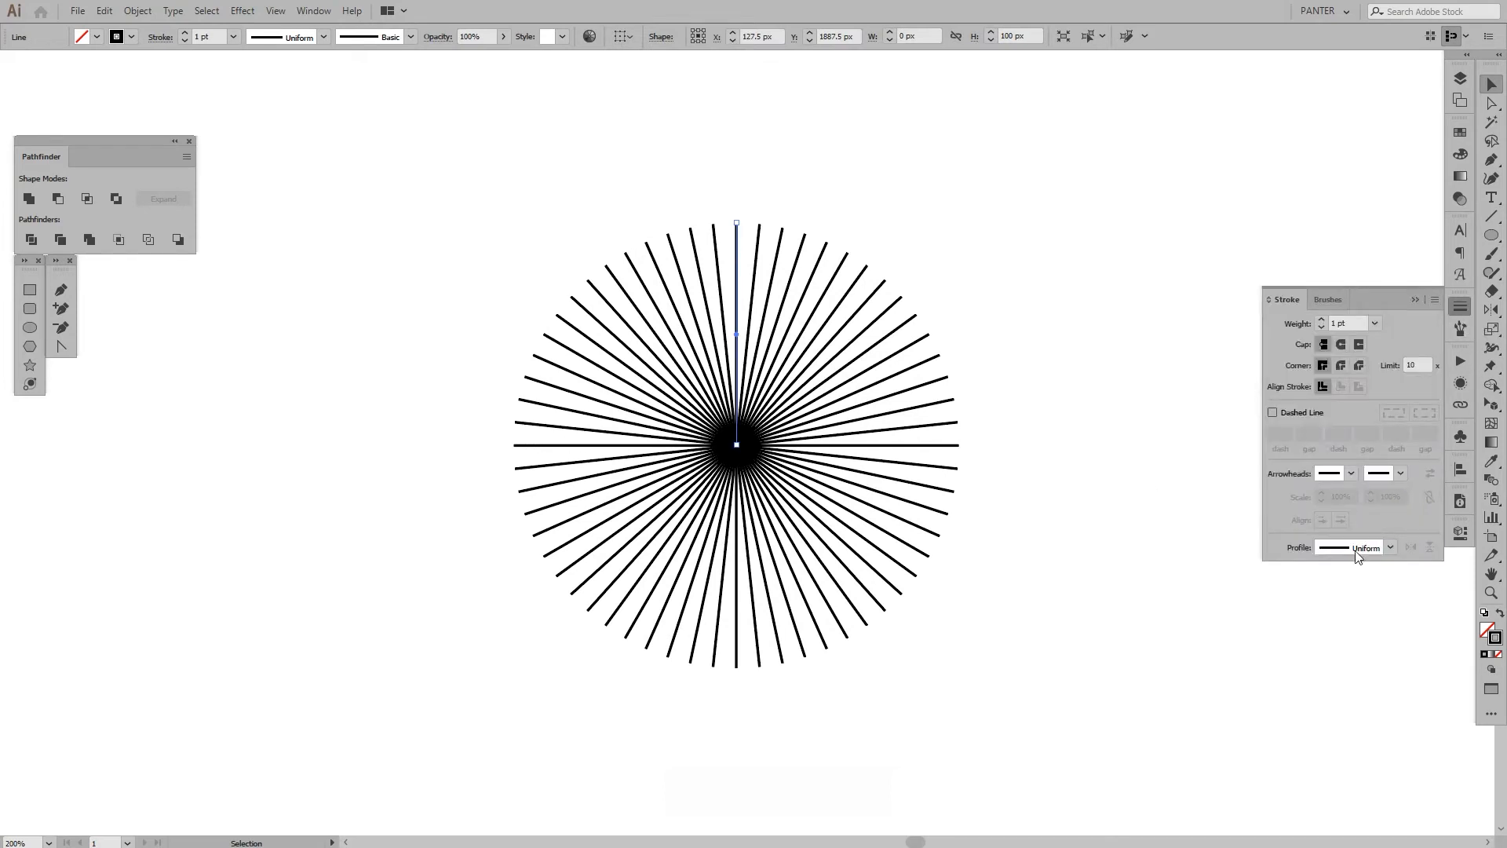
click(1389, 547)
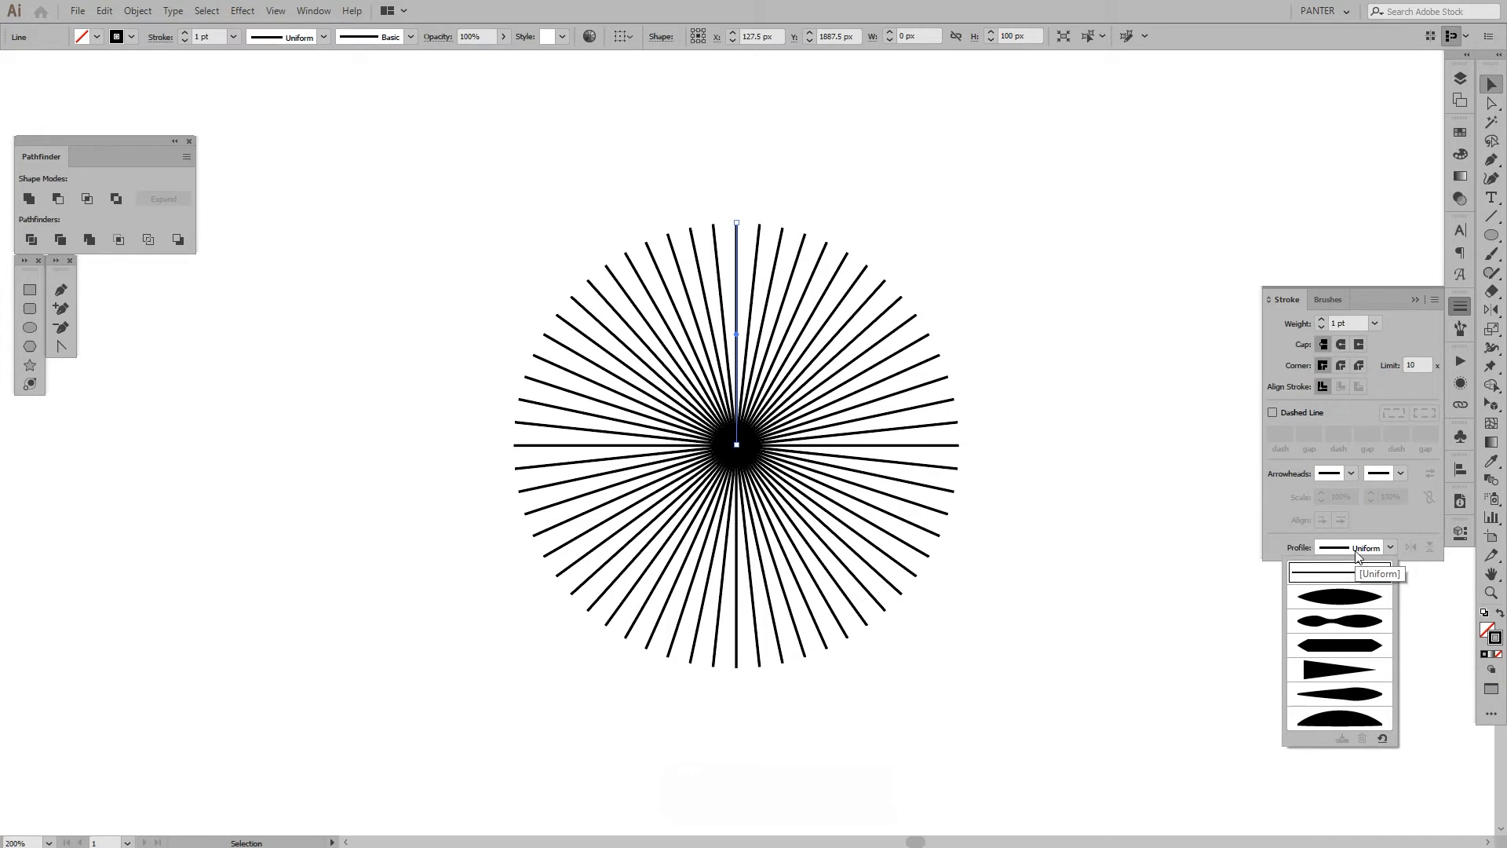
mouse_move(1346, 675)
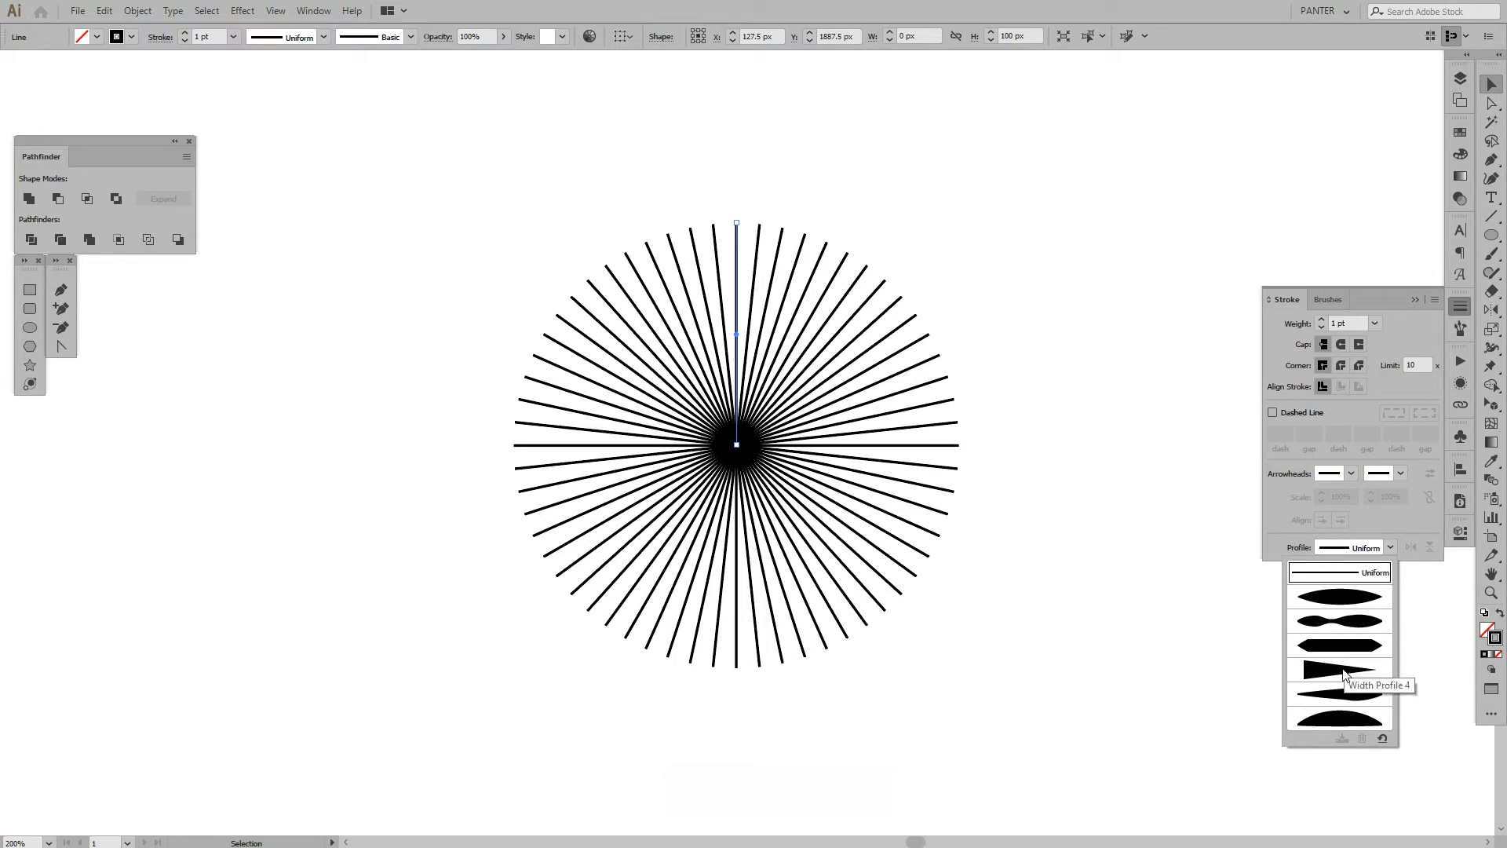
click(1338, 671)
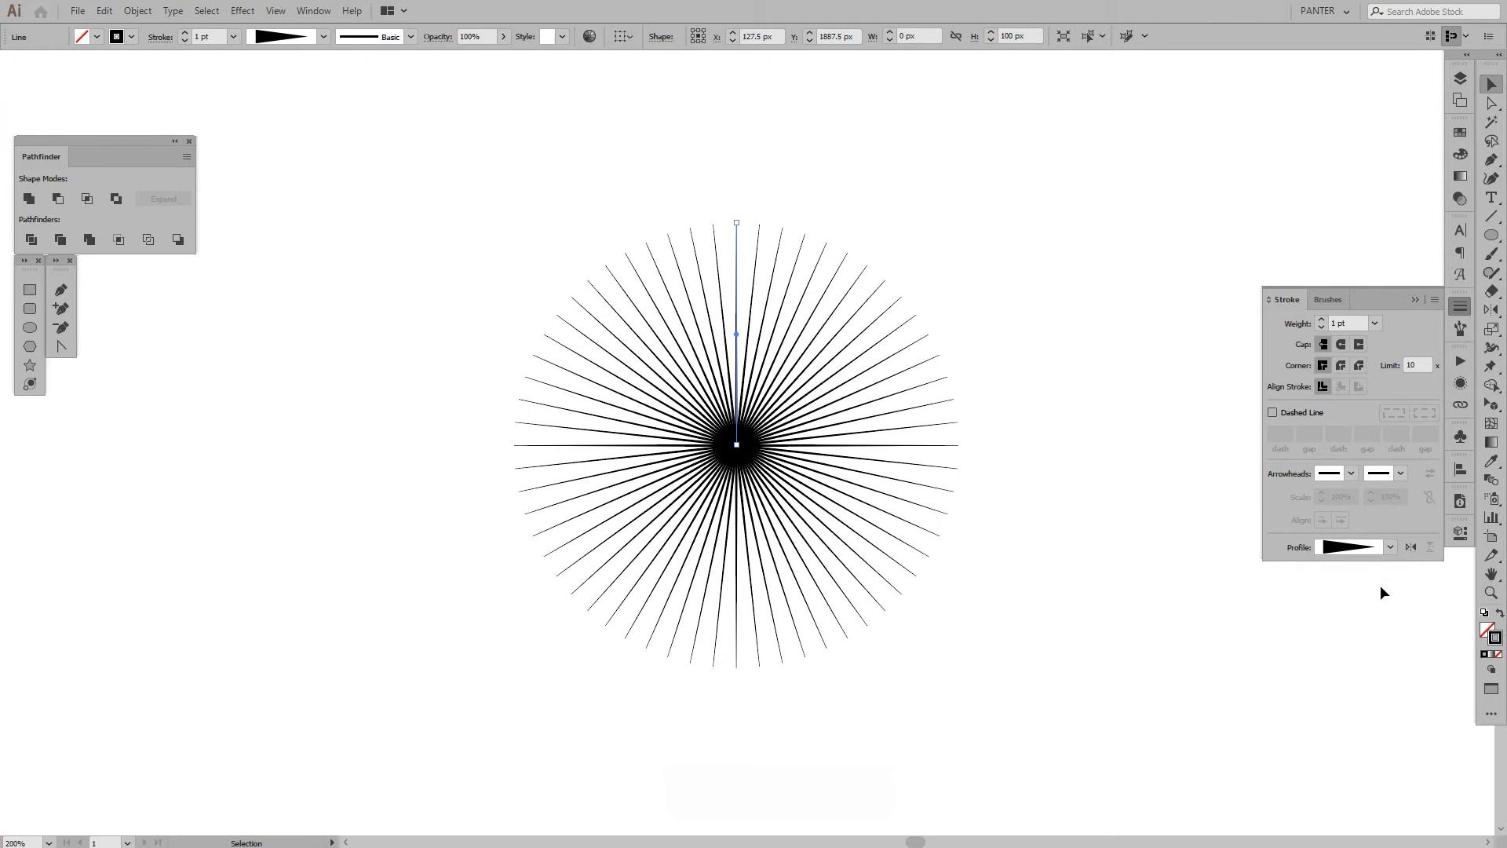
mouse_move(1412, 548)
text(5)
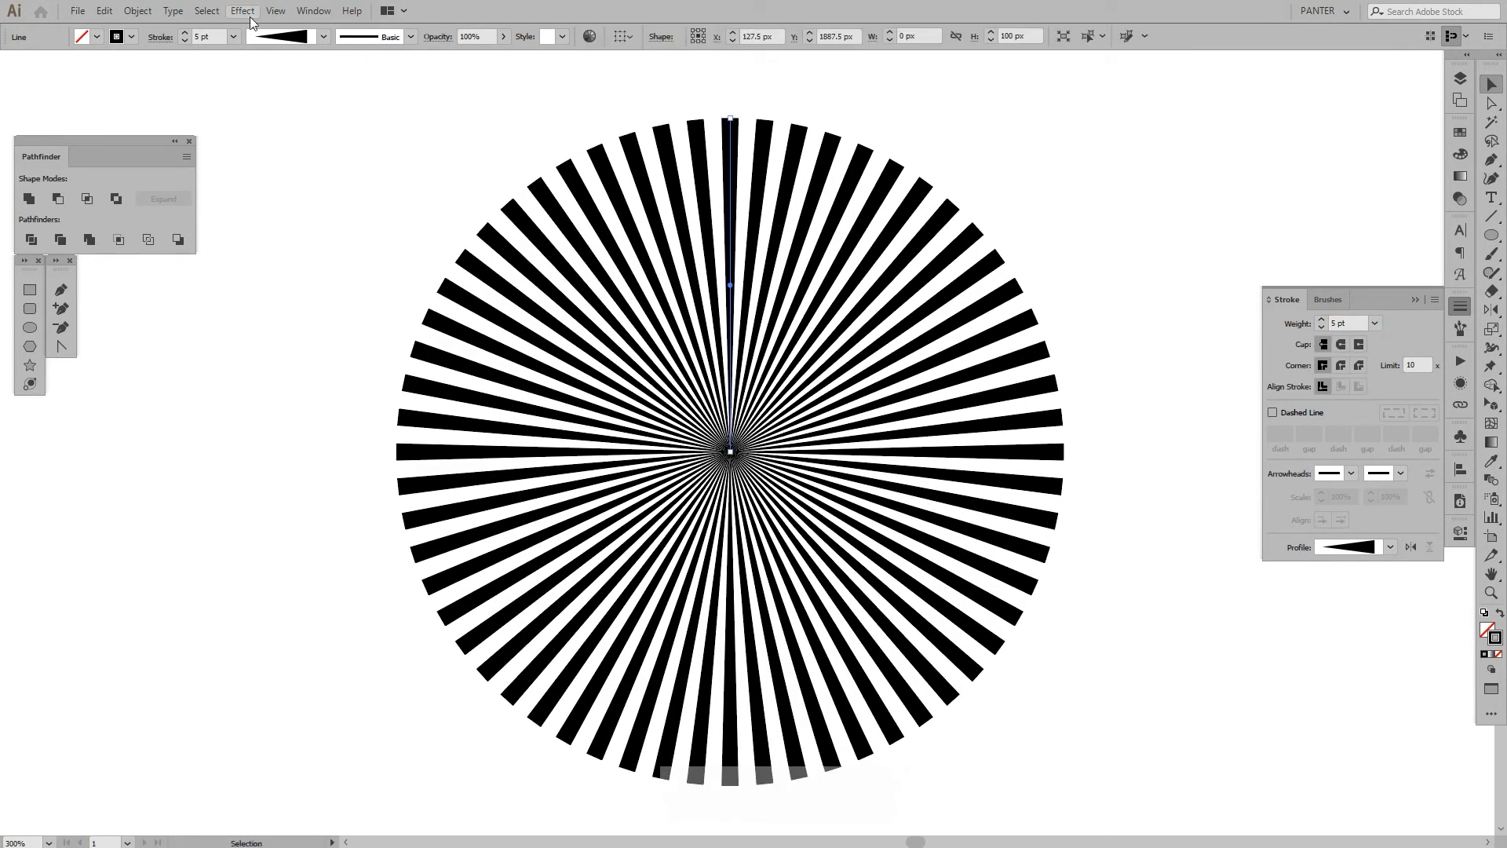
Step: Apply a Zig Zag distortion with 7 px size, 4 ridges and corner points
click(242, 10)
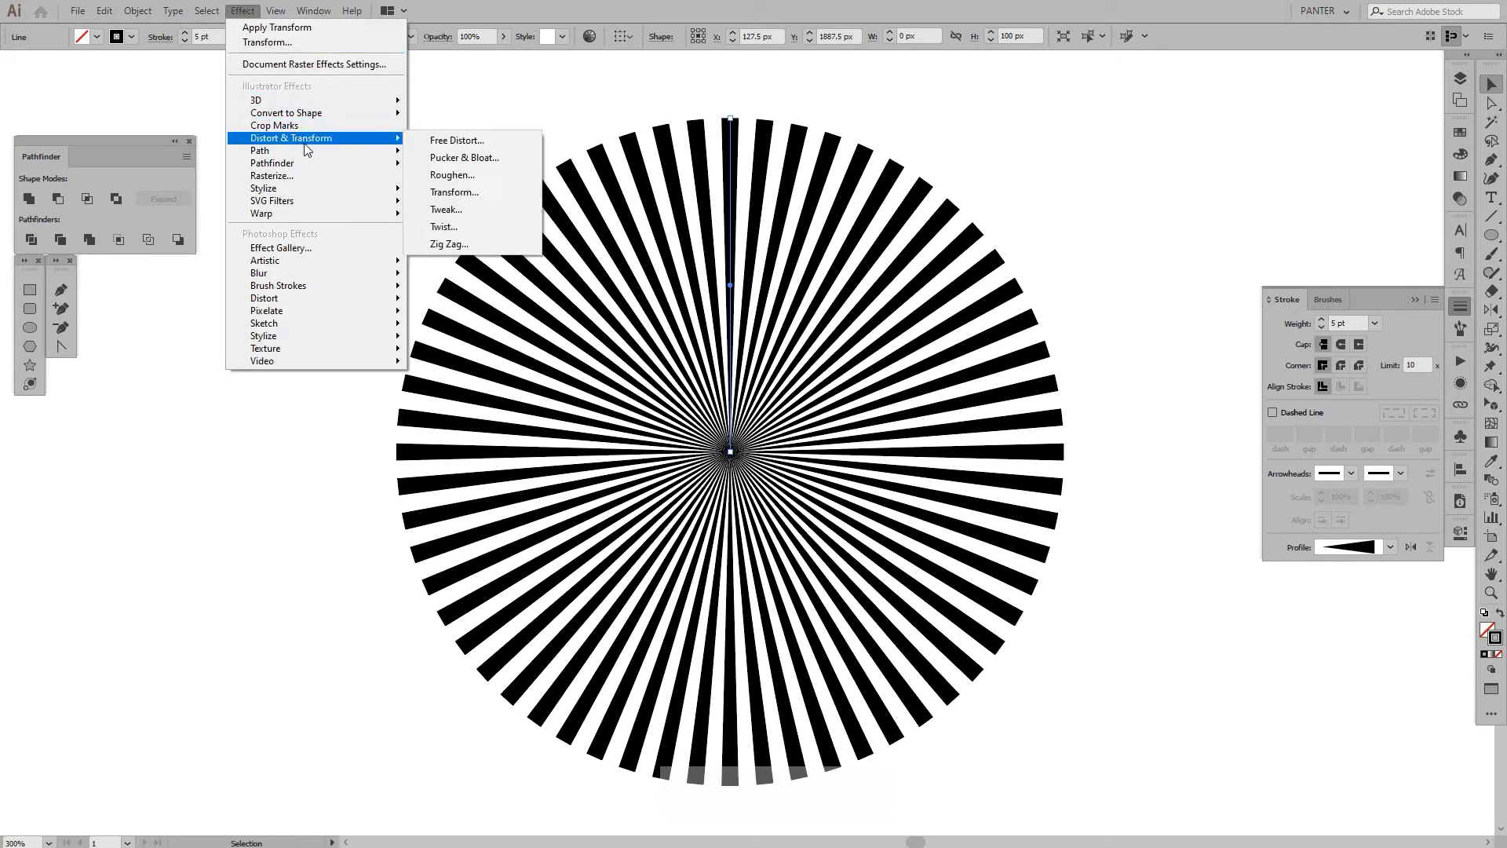
click(449, 244)
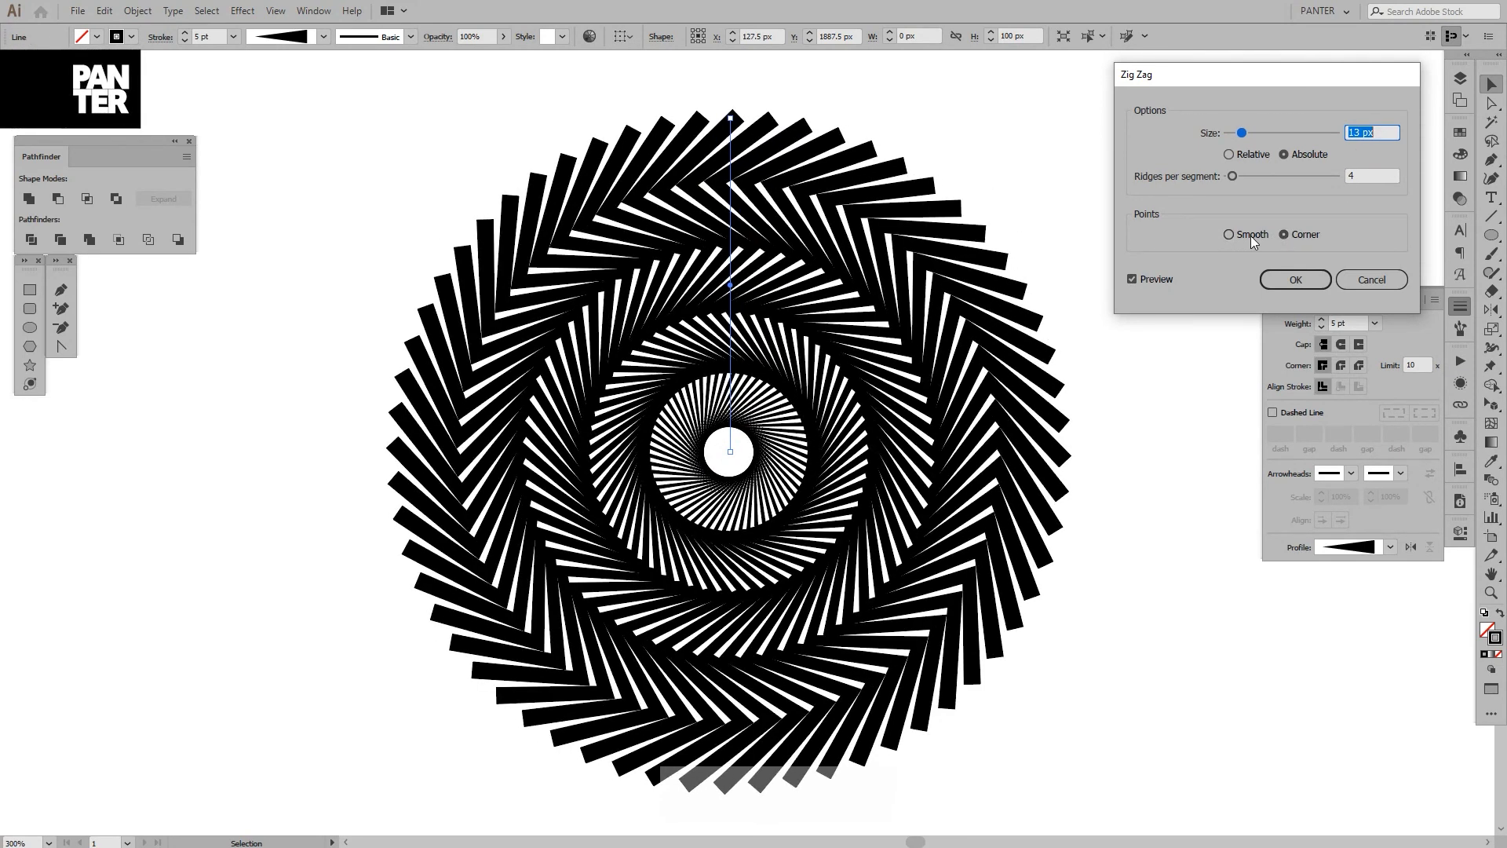
click(1229, 235)
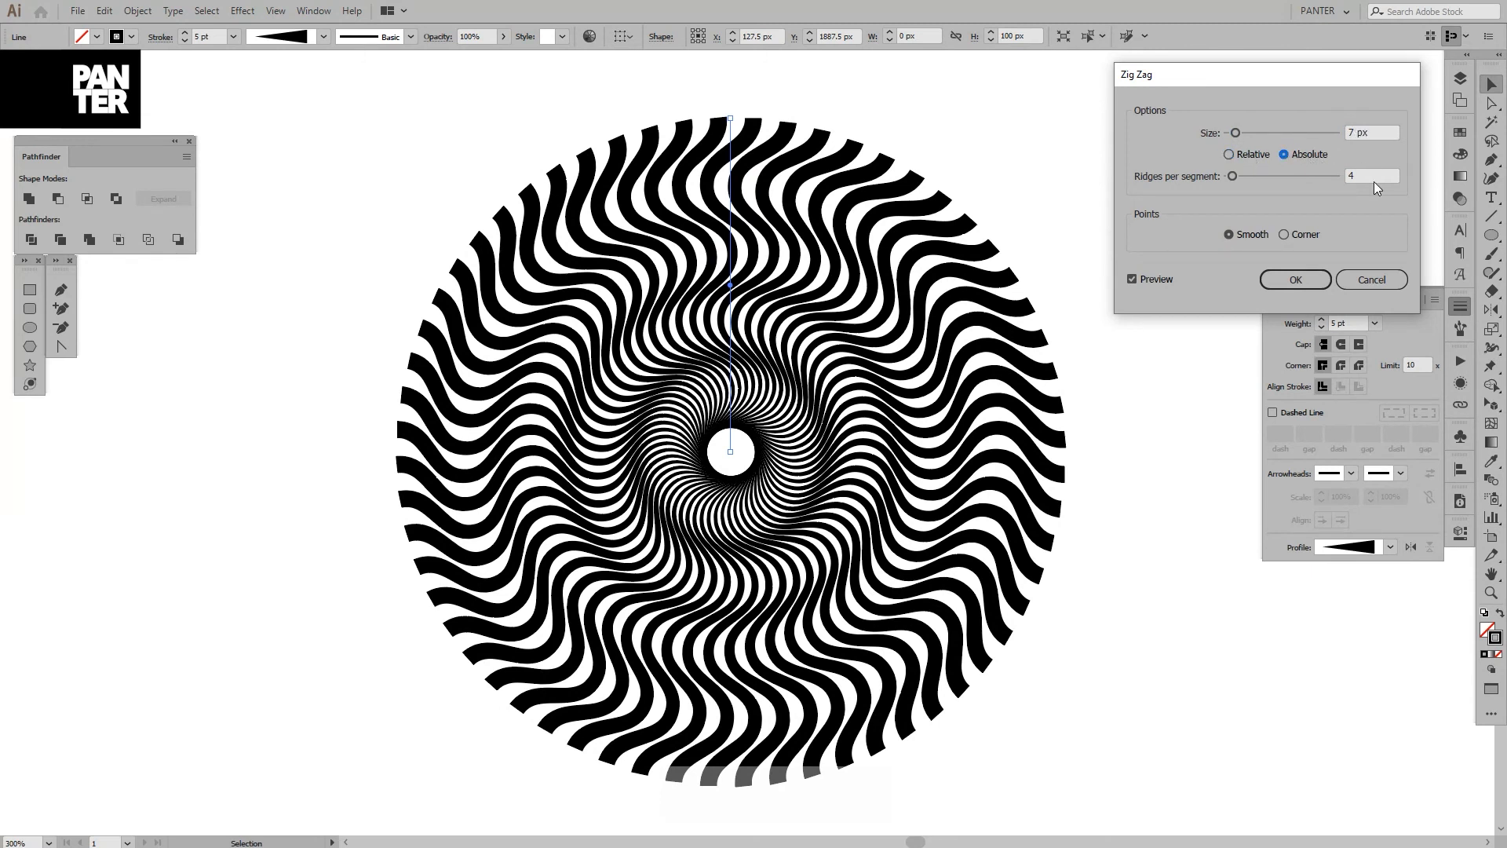
click(1283, 234)
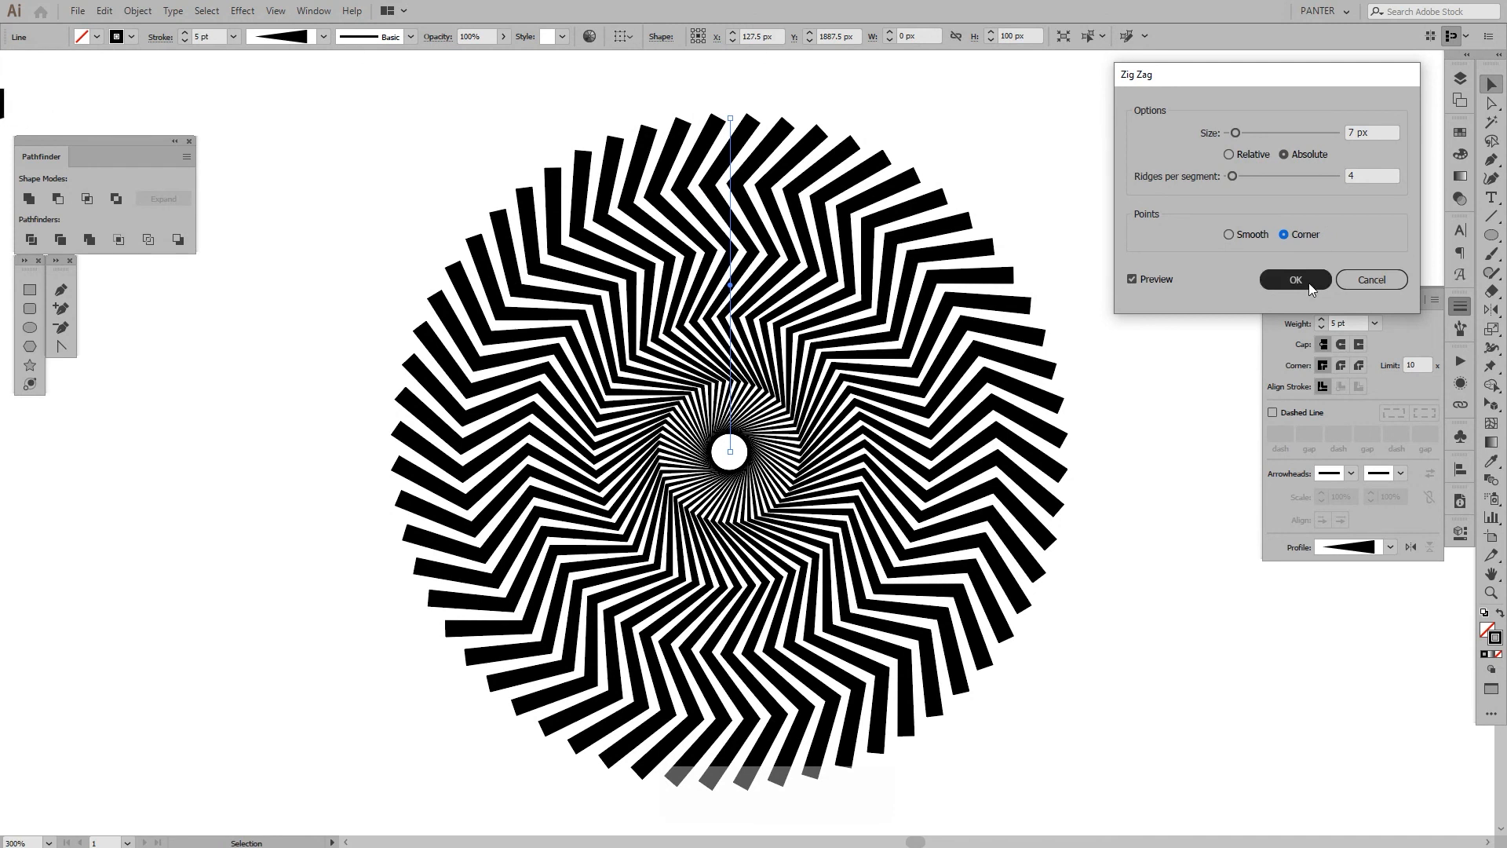
click(1296, 280)
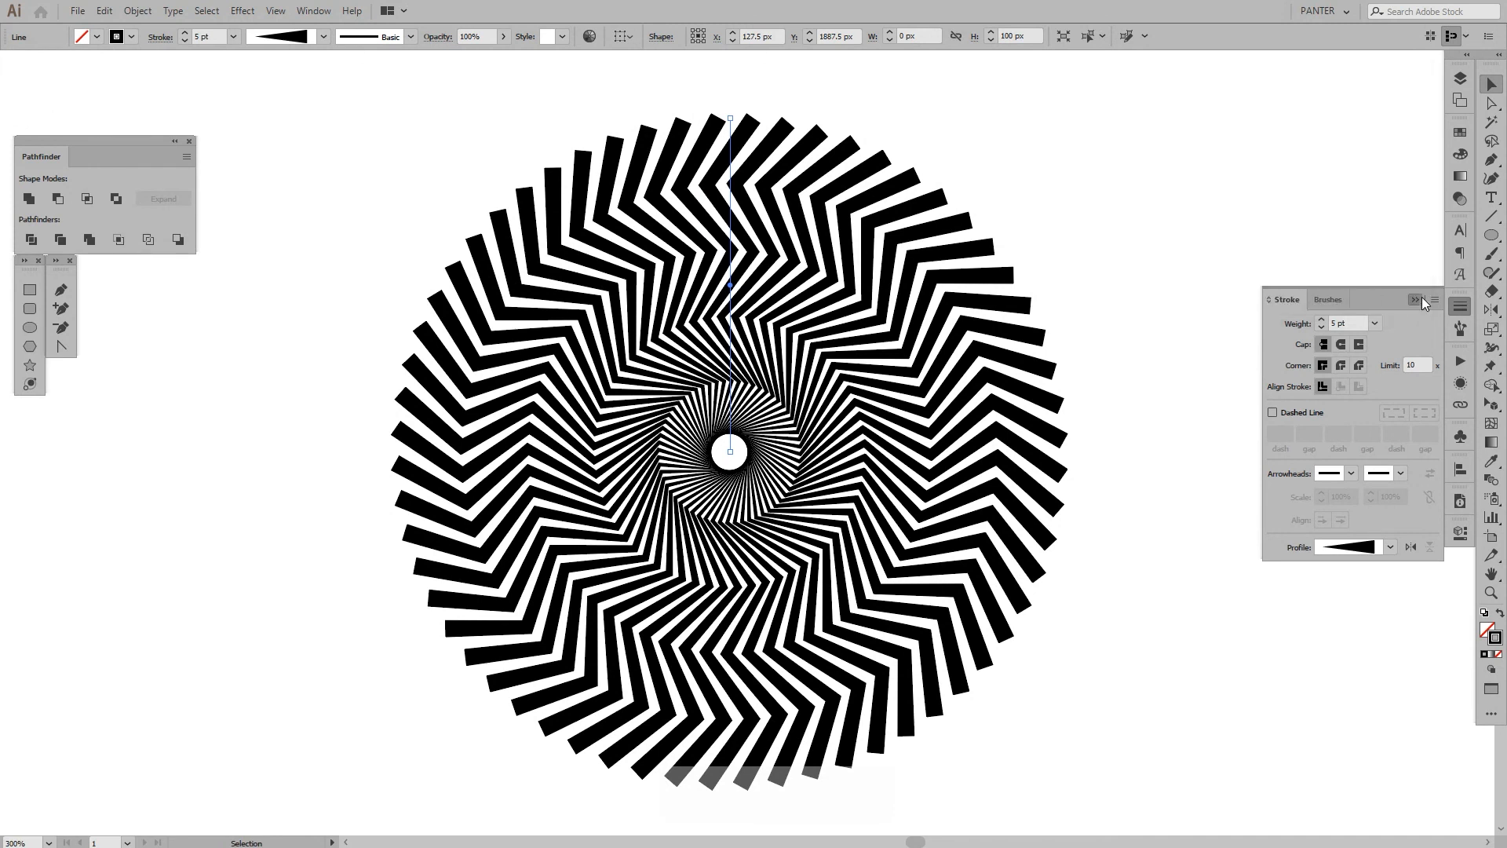
click(1159, 362)
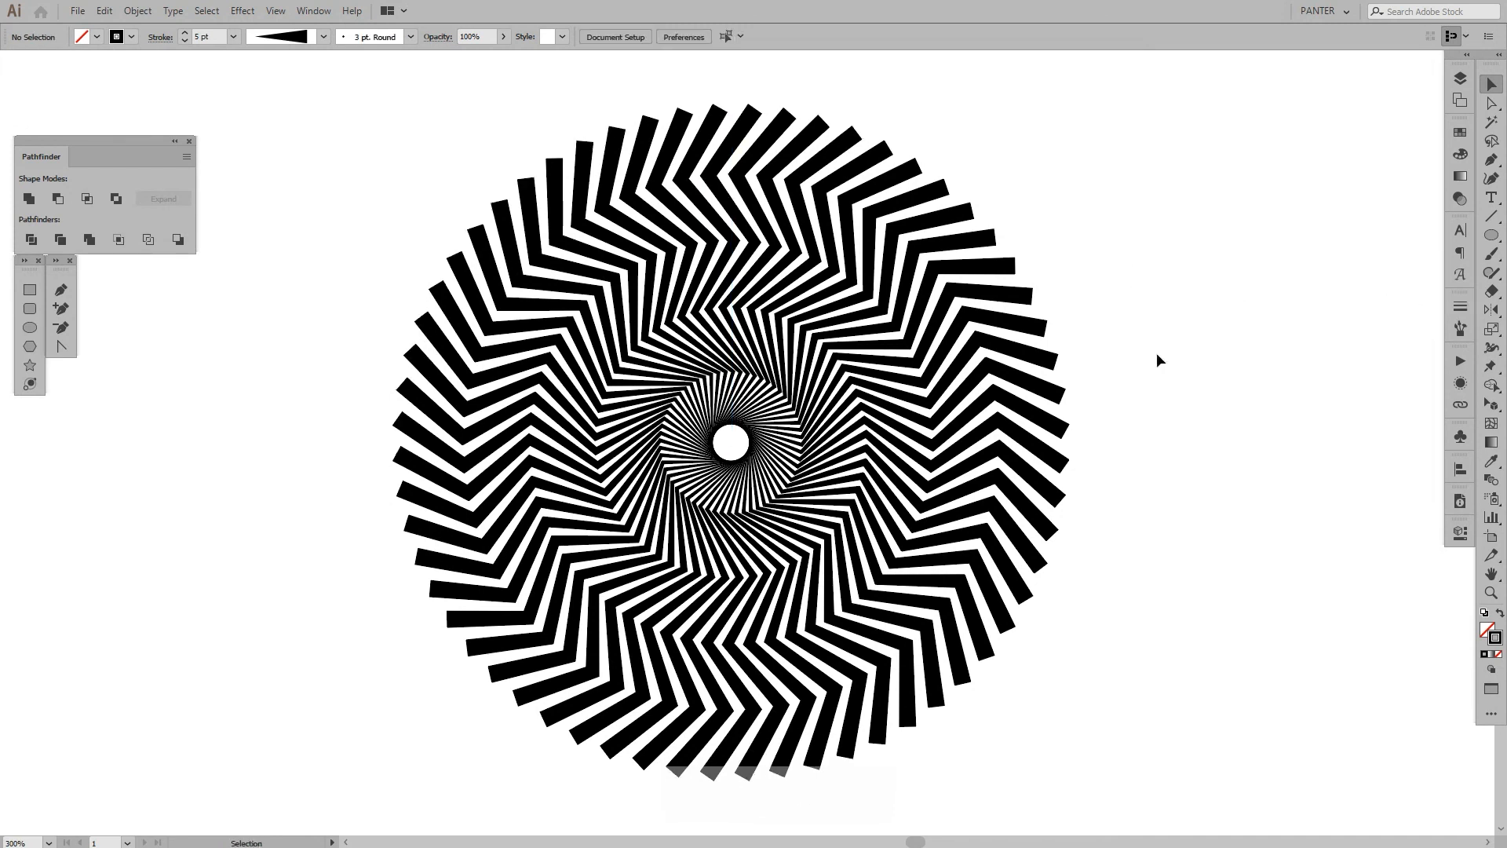